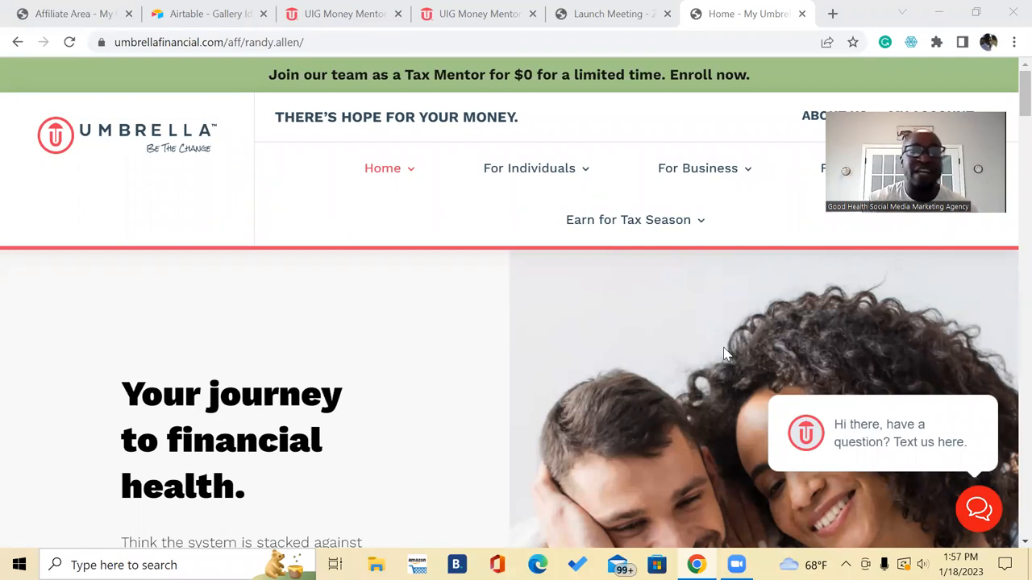
mouse_move(720, 353)
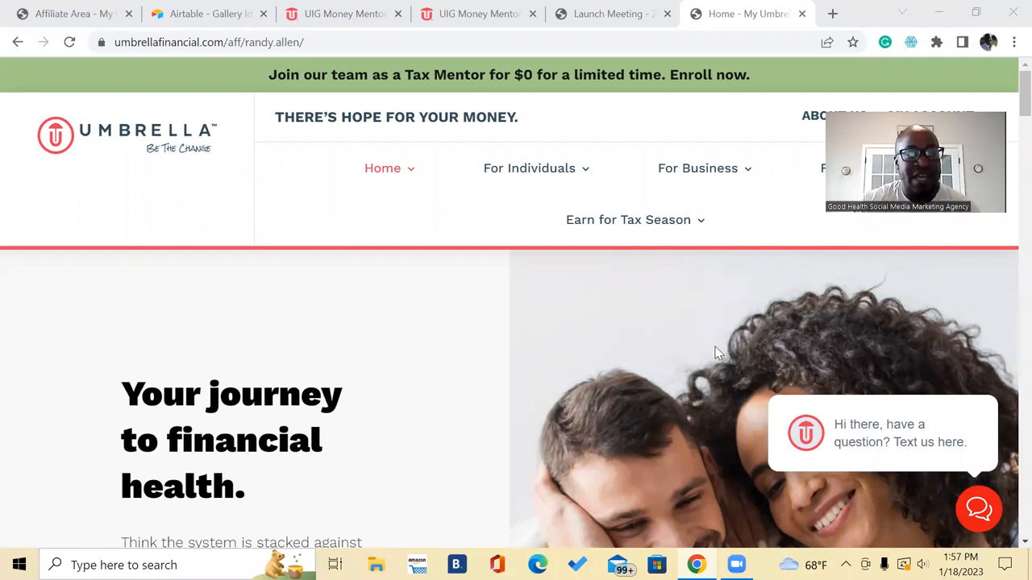
mouse_move(357, 393)
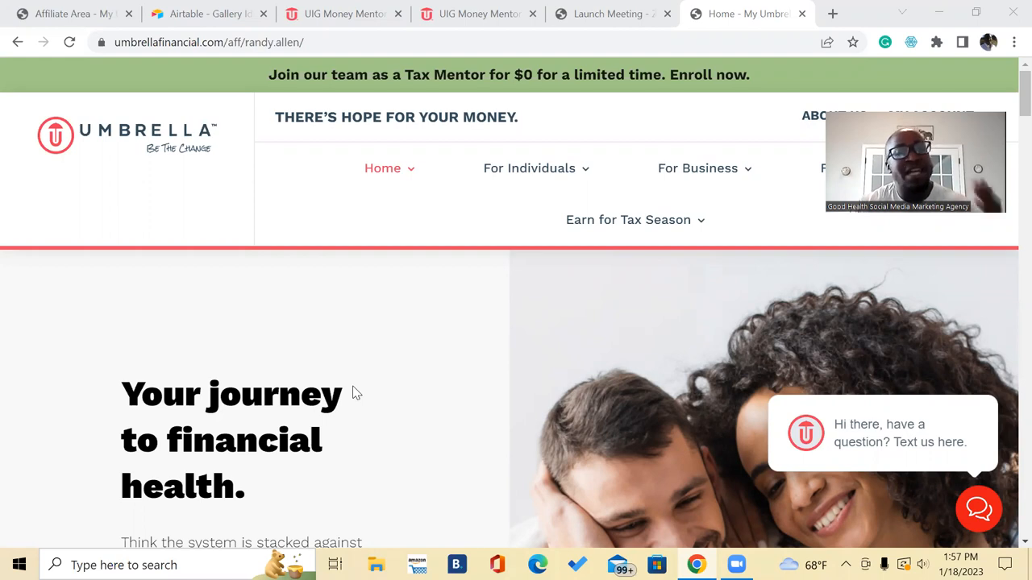
mouse_move(338, 300)
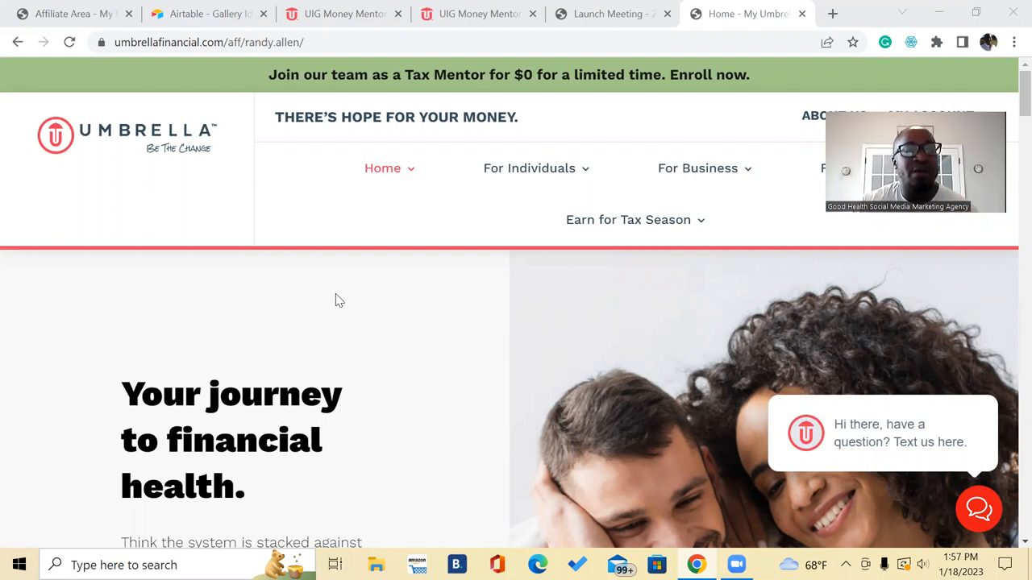
mouse_move(226, 264)
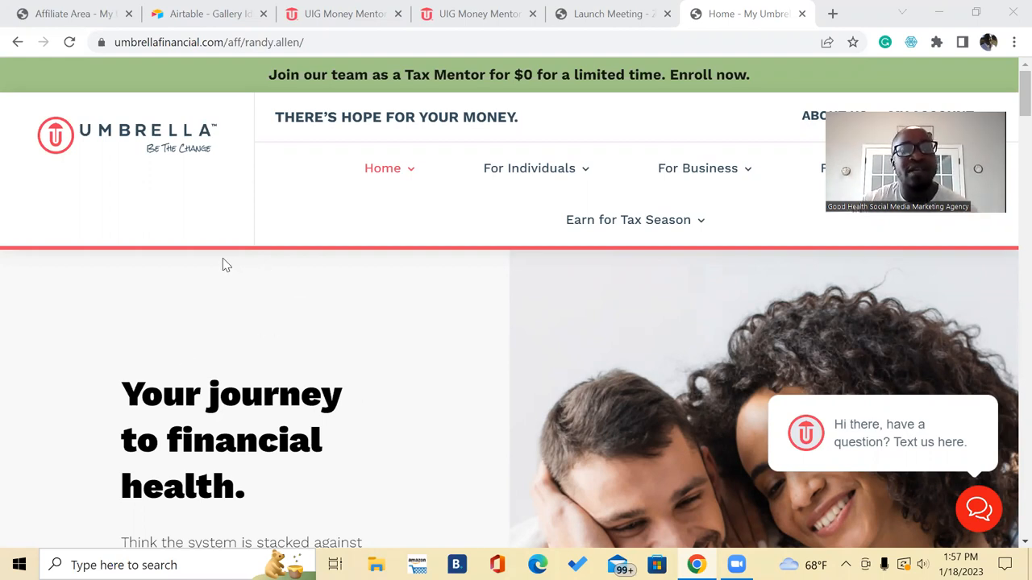
mouse_move(213, 270)
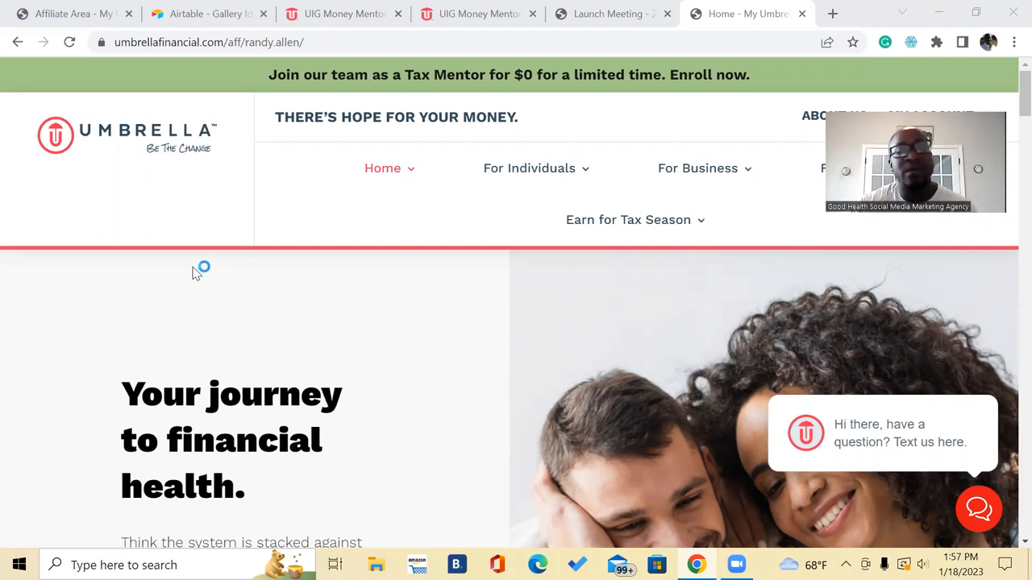
mouse_move(219, 270)
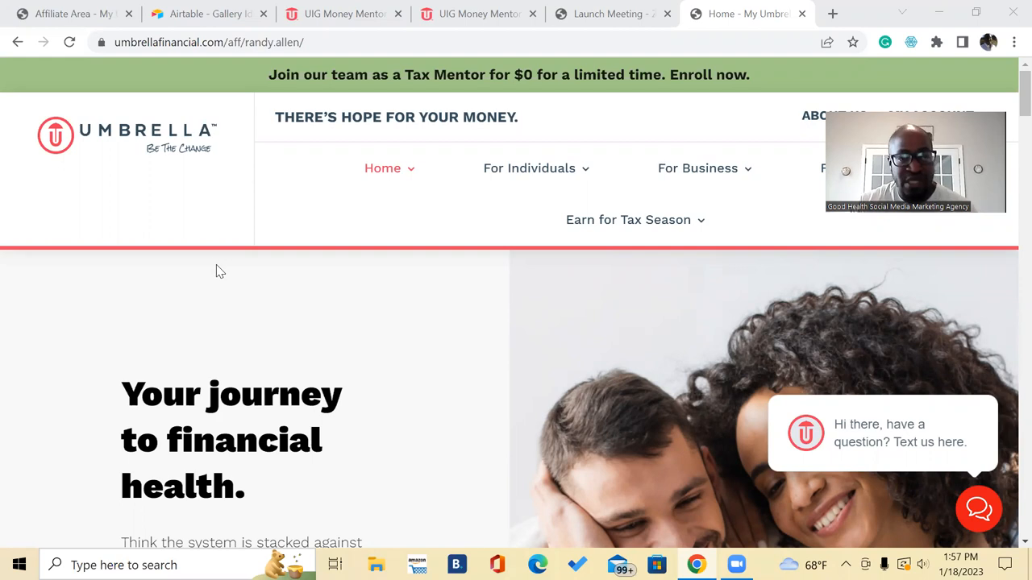
mouse_move(404, 316)
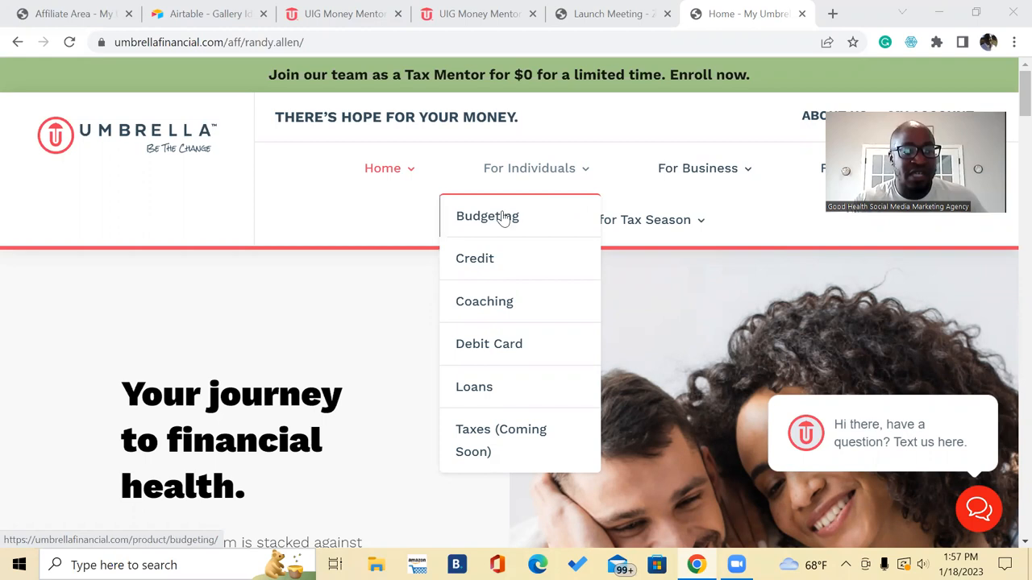
mouse_move(496, 267)
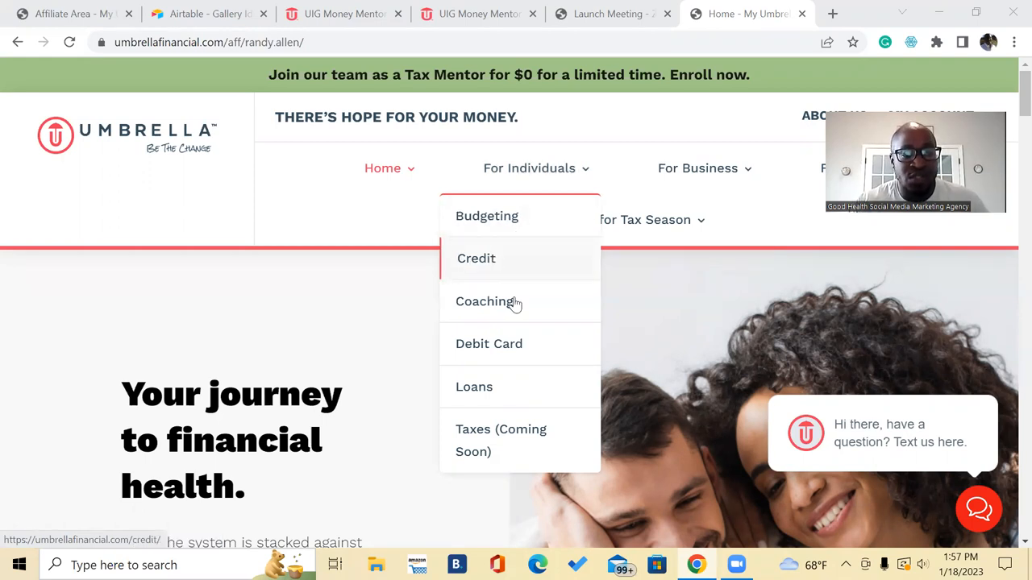
mouse_move(489, 344)
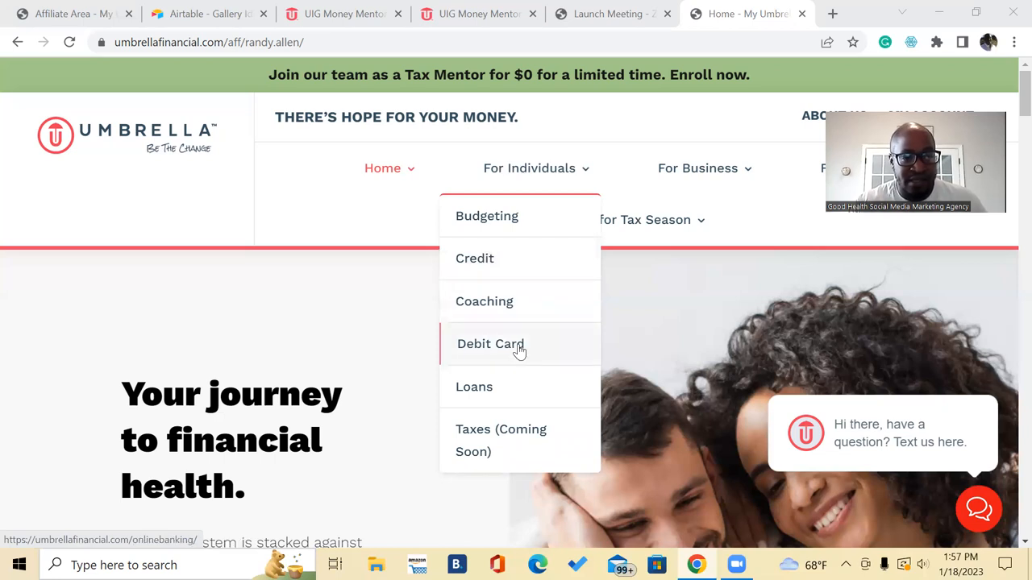
mouse_move(474, 387)
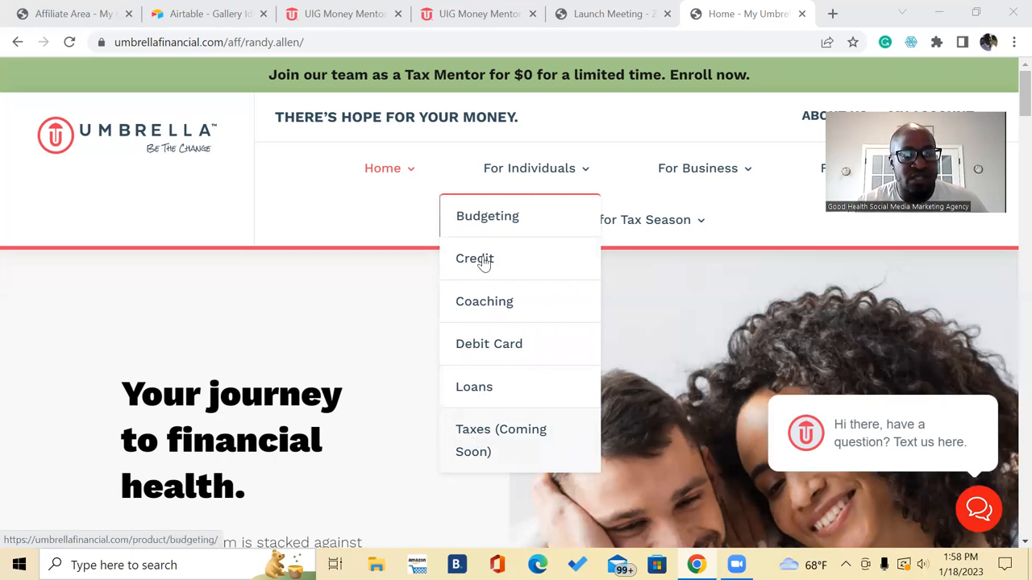
mouse_move(532, 451)
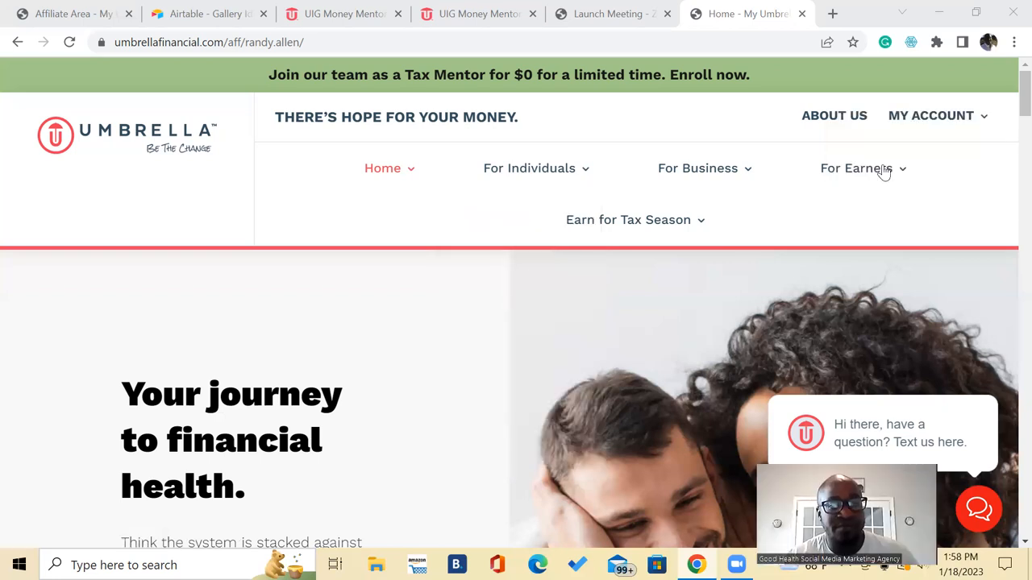
Switch to the UIG Money Mentor flipbook and zoom in on the page 7 compensation table
click(856, 167)
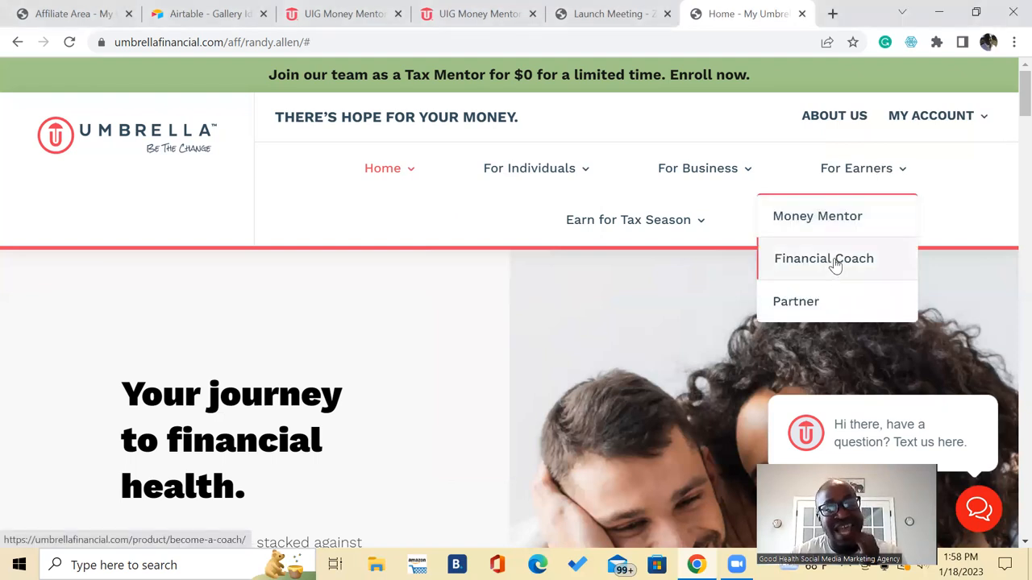
mouse_move(838, 220)
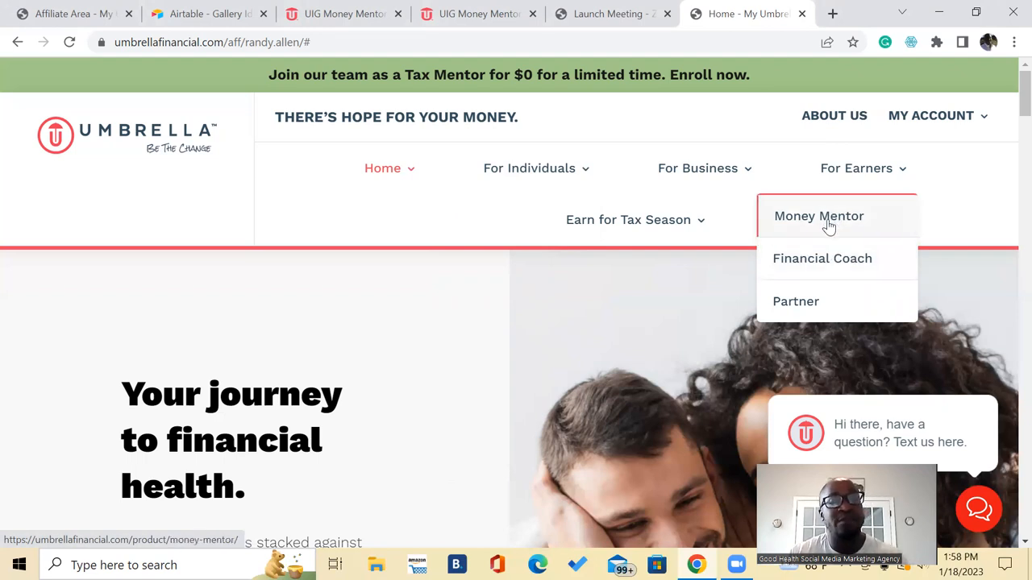
mouse_move(520, 201)
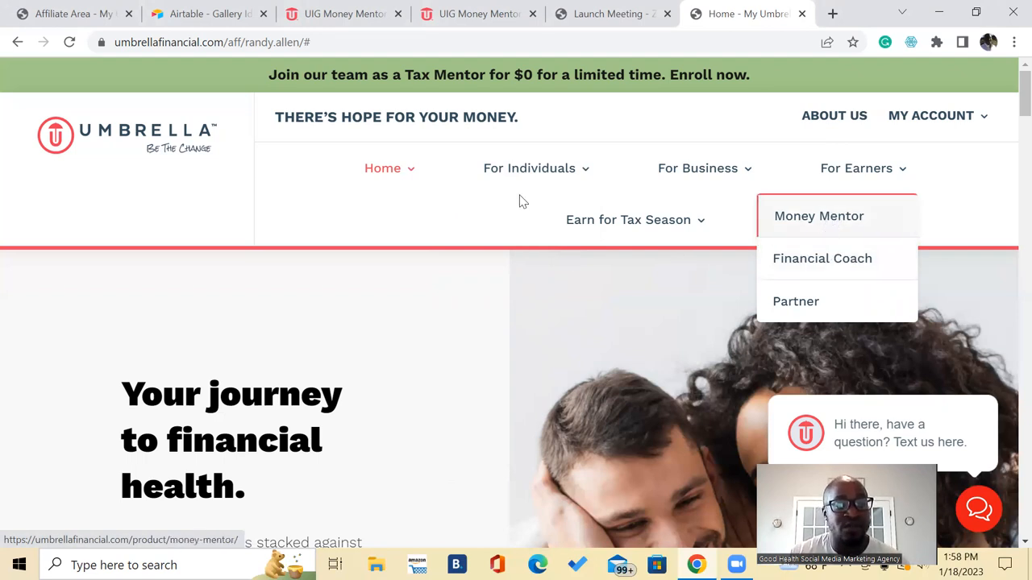
mouse_move(529, 168)
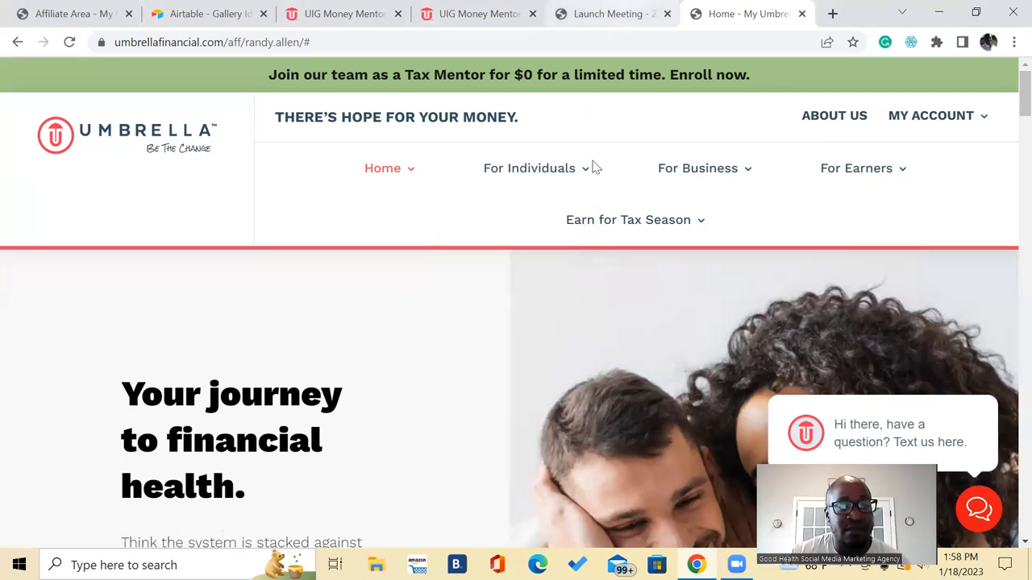
mouse_move(529, 168)
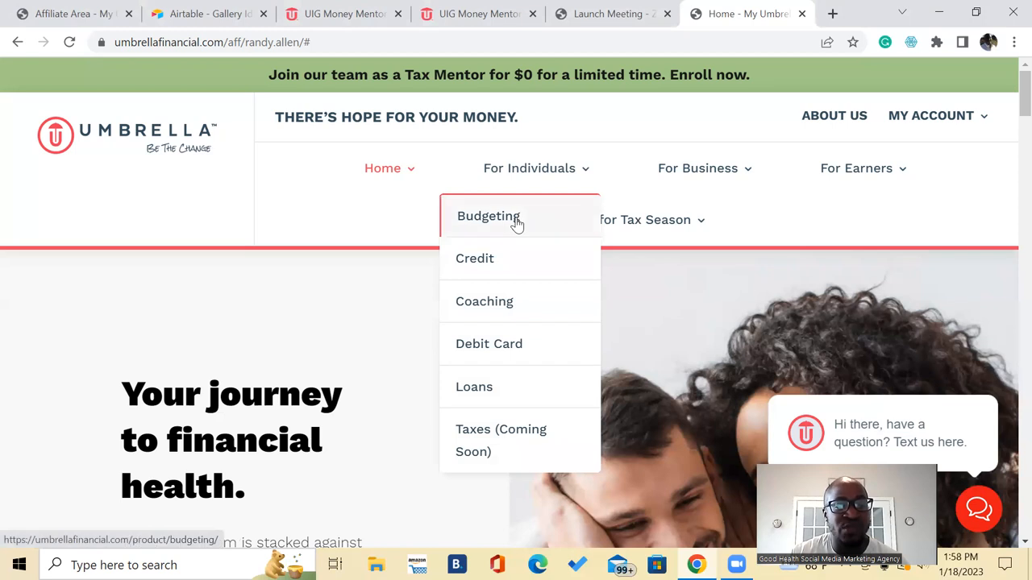
mouse_move(475, 327)
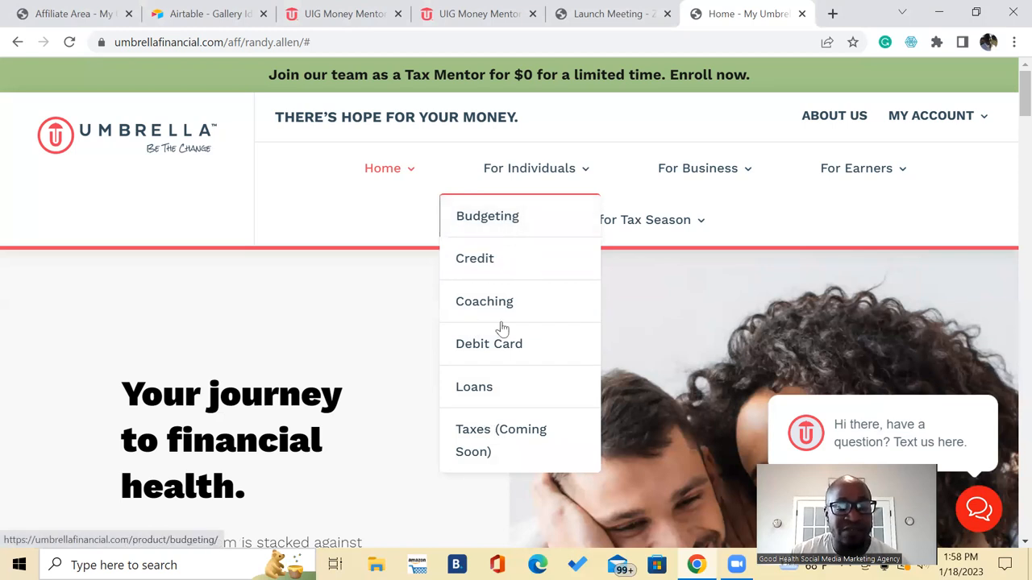
mouse_move(488, 216)
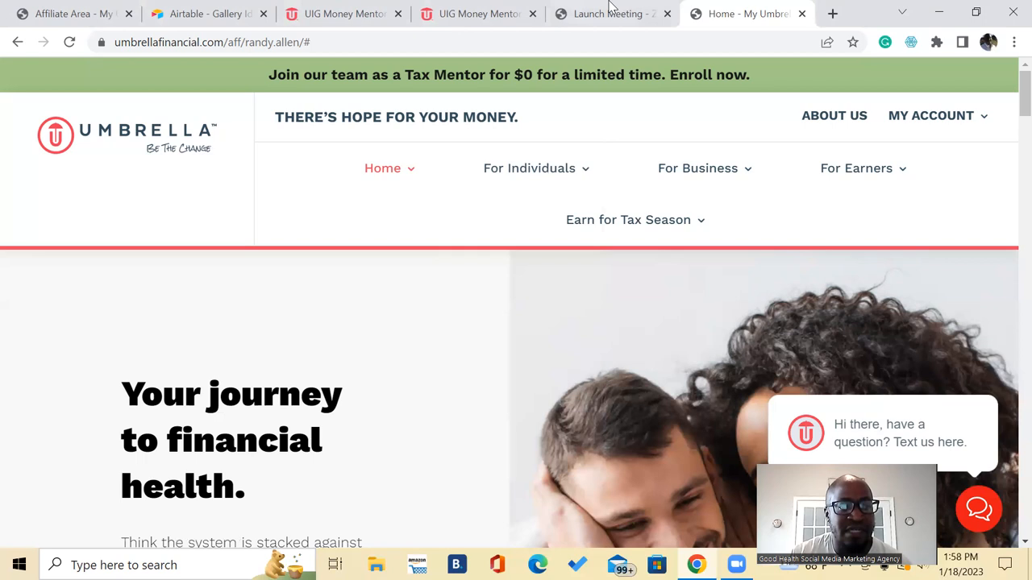
mouse_move(476, 14)
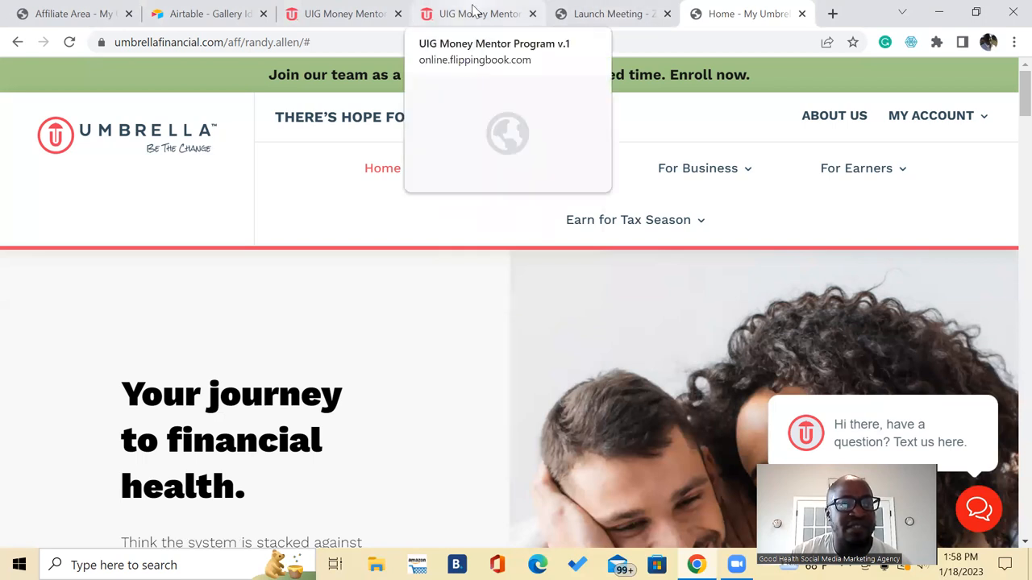
click(476, 14)
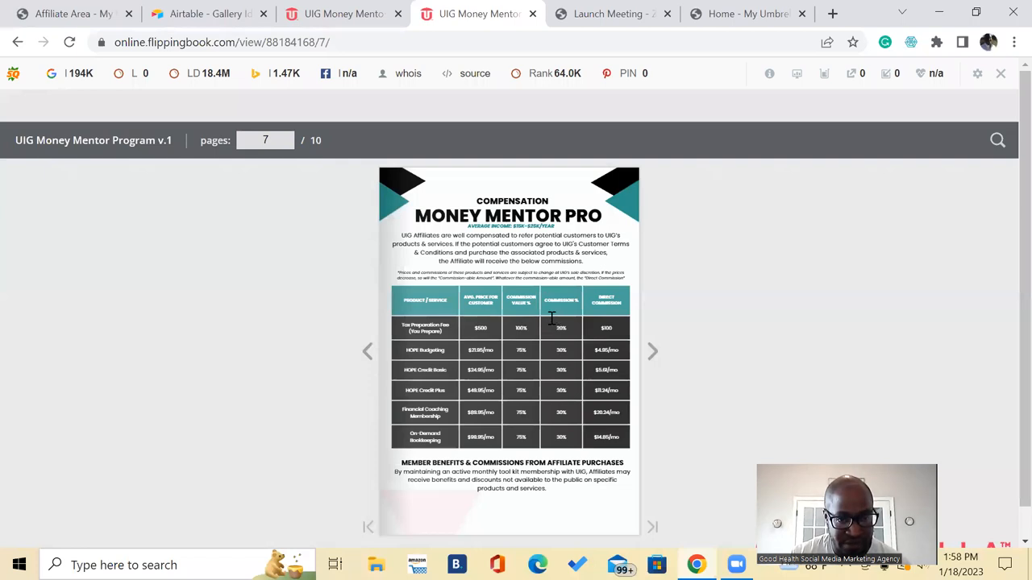
mouse_move(567, 344)
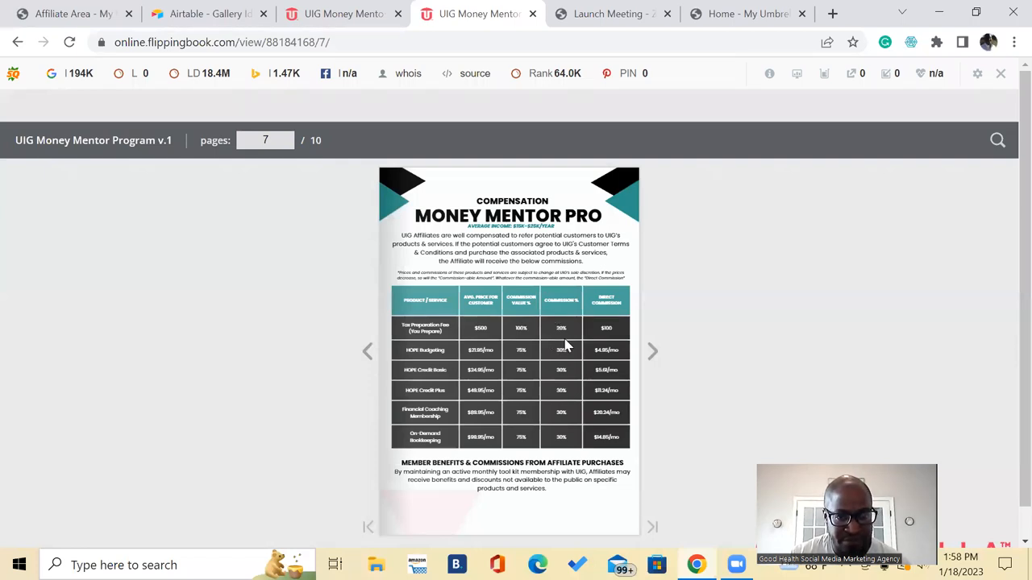
right_click(565, 346)
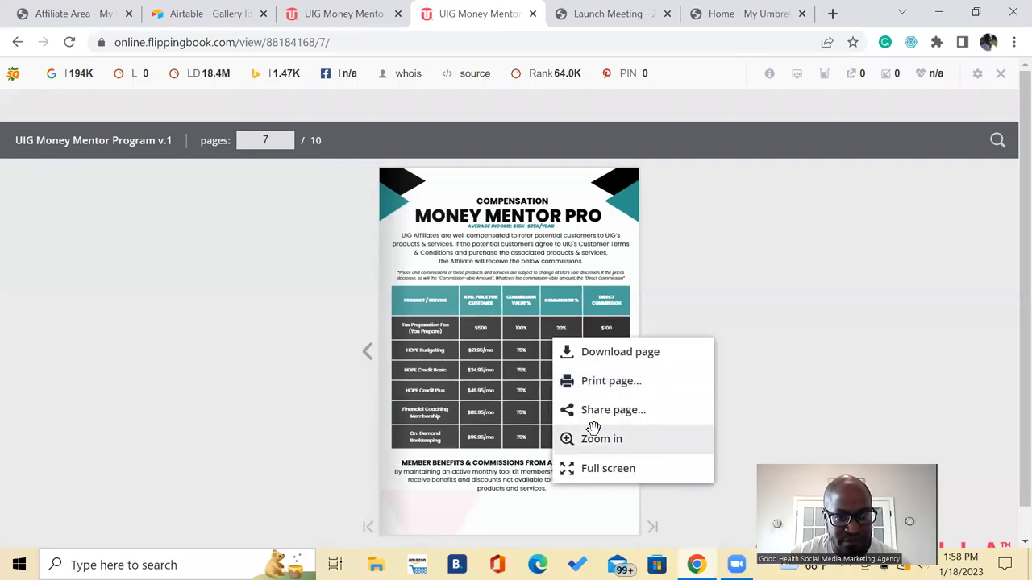
click(601, 439)
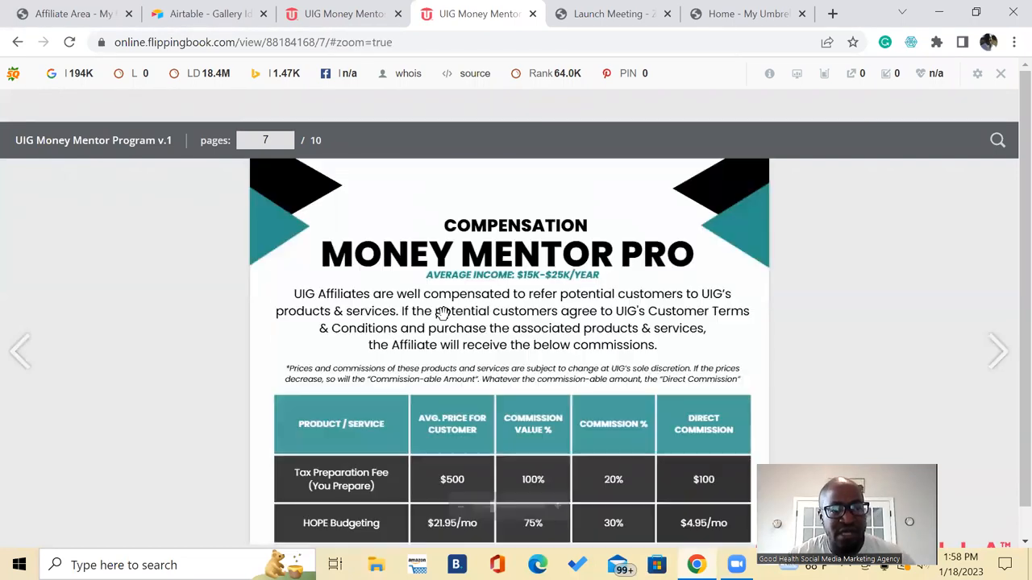
Scroll the enlarged page 7 down to the tax preparation, HOPE budgeting, credit and coaching commissions
scroll(down, 3)
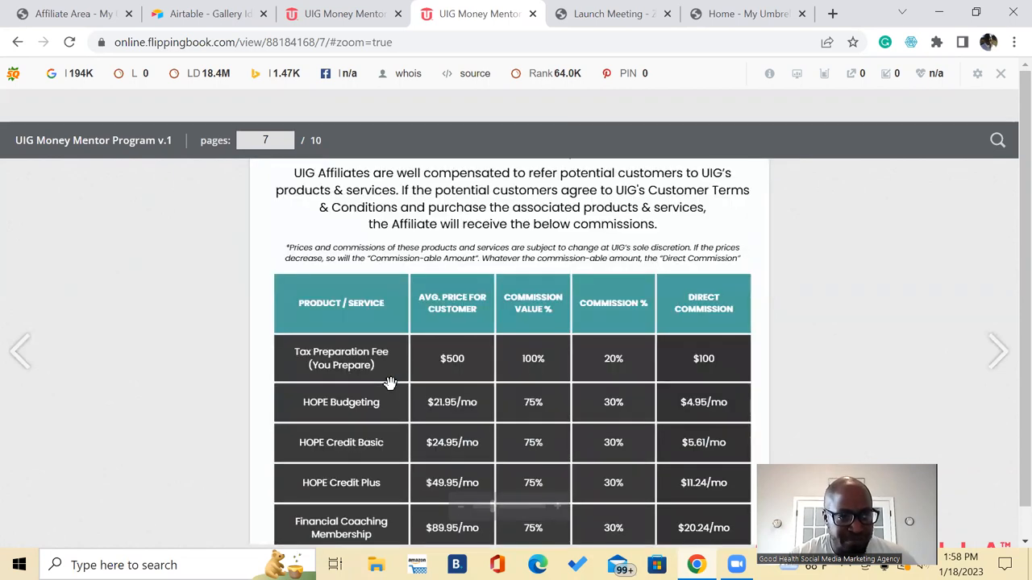
mouse_move(381, 378)
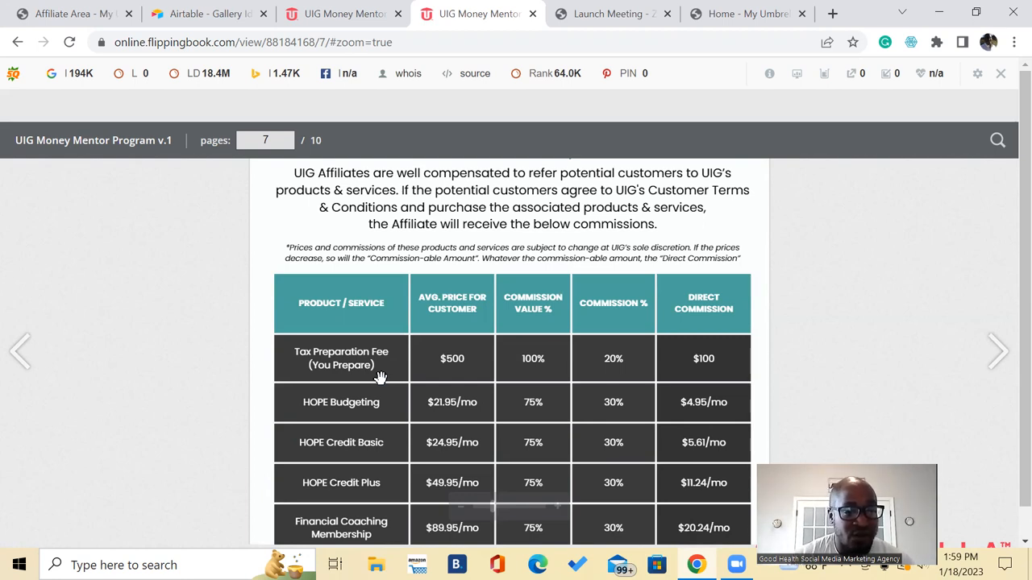
mouse_move(375, 365)
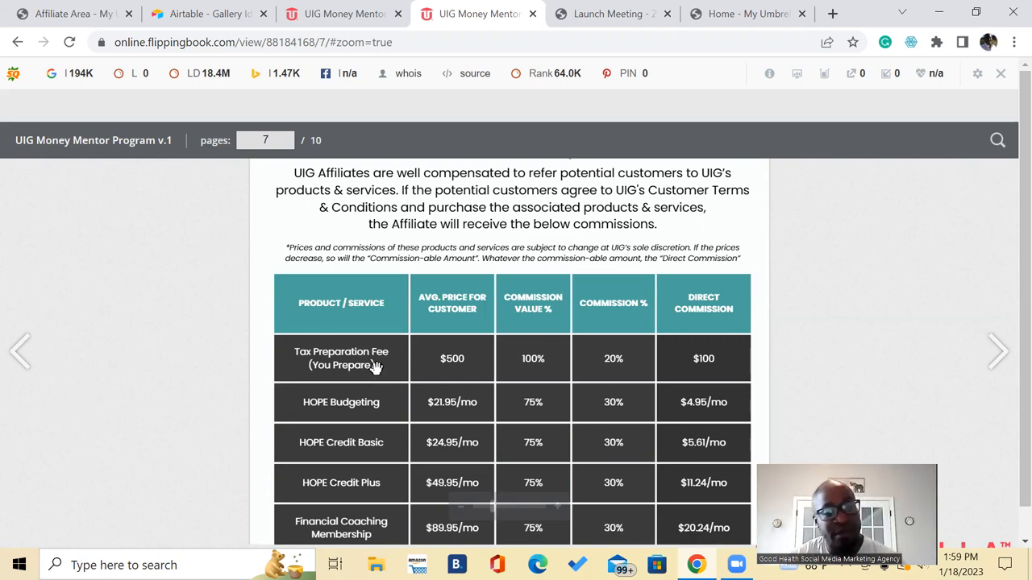
mouse_move(451, 381)
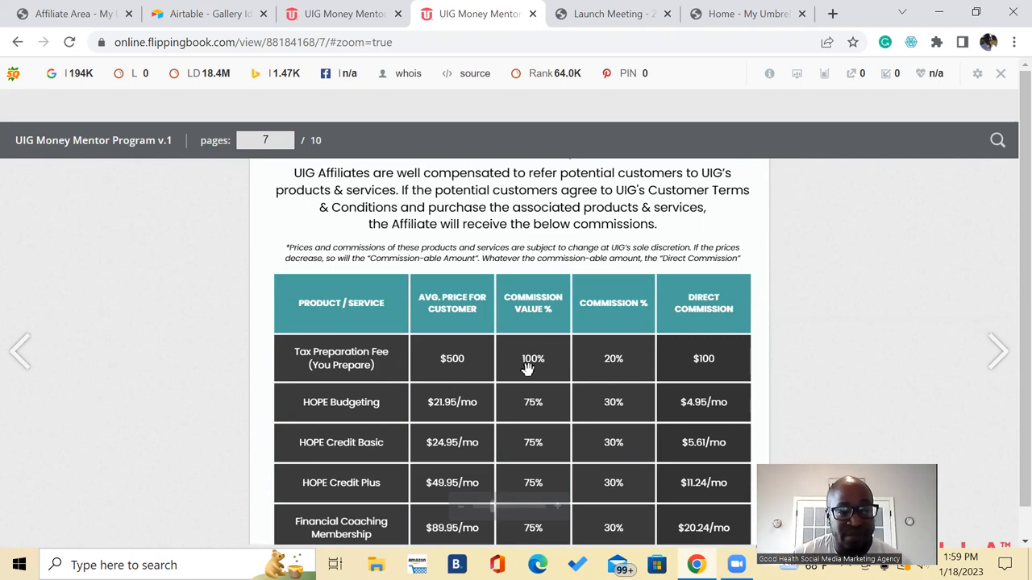
mouse_move(597, 369)
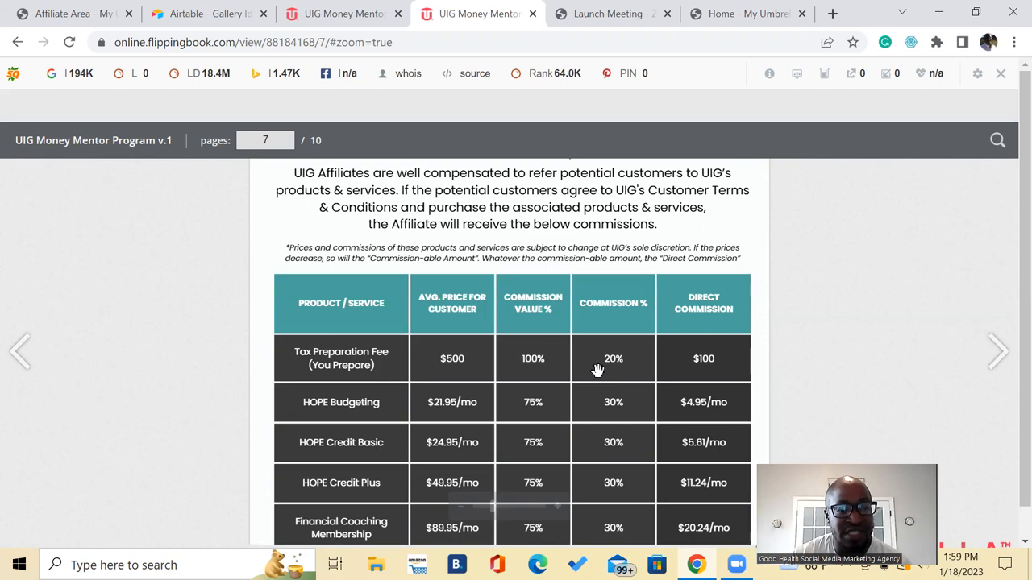
mouse_move(629, 374)
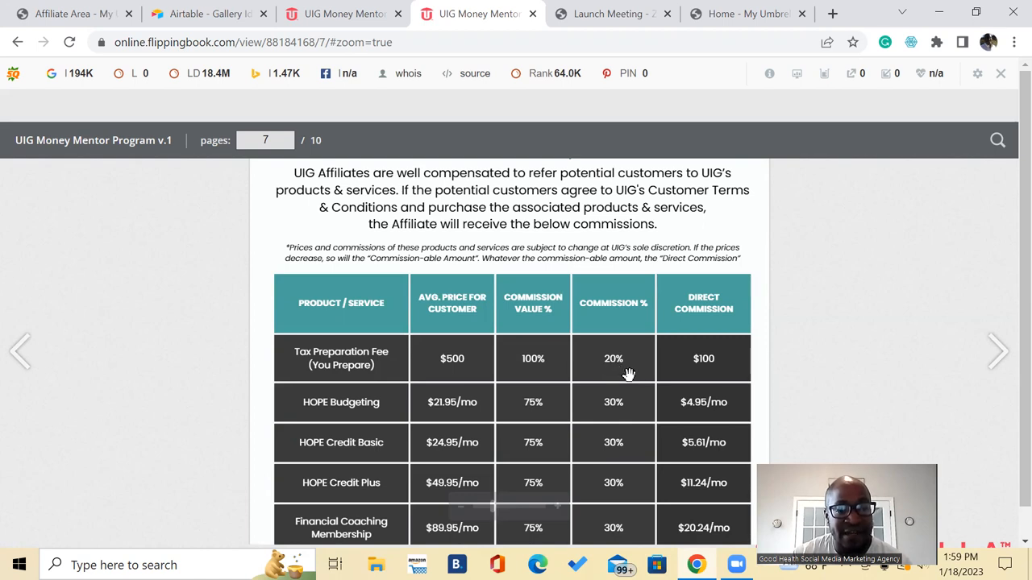
mouse_move(698, 365)
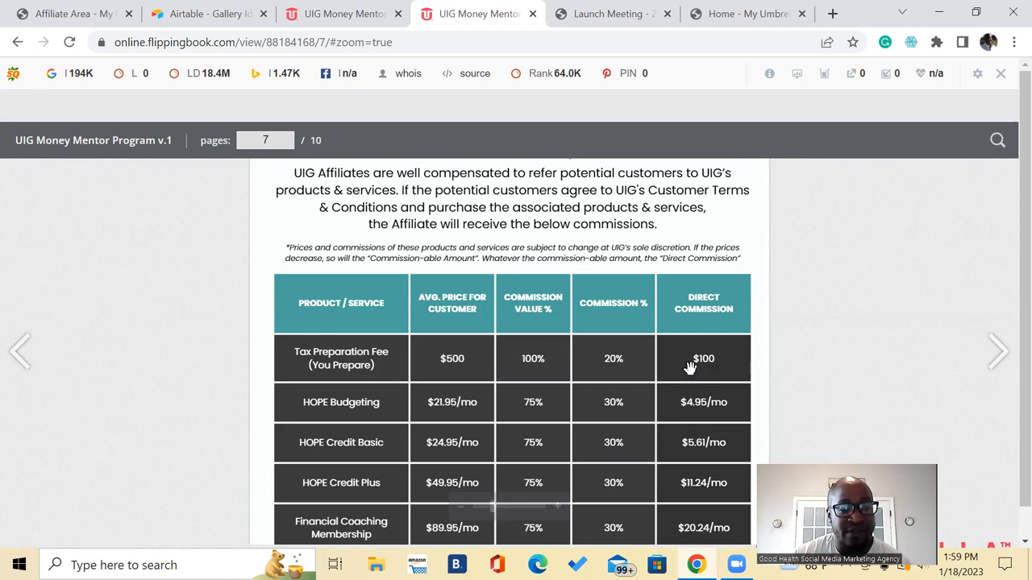
mouse_move(369, 373)
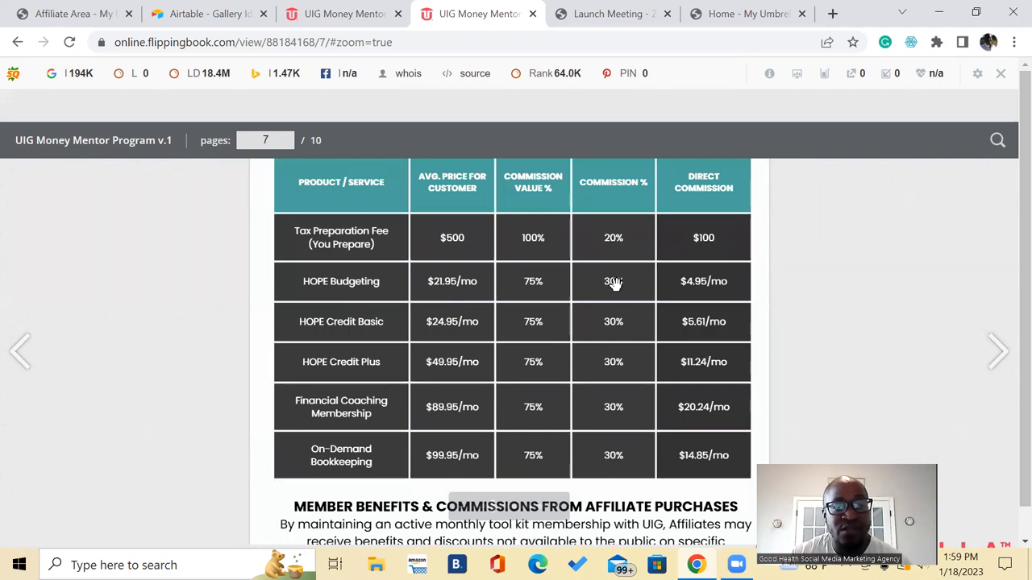
mouse_move(703, 293)
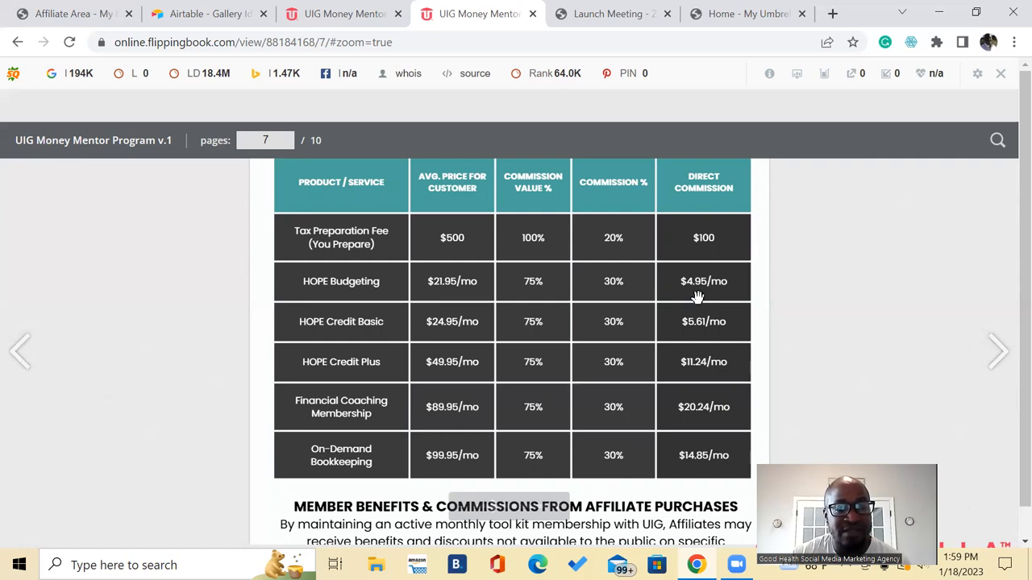
mouse_move(352, 328)
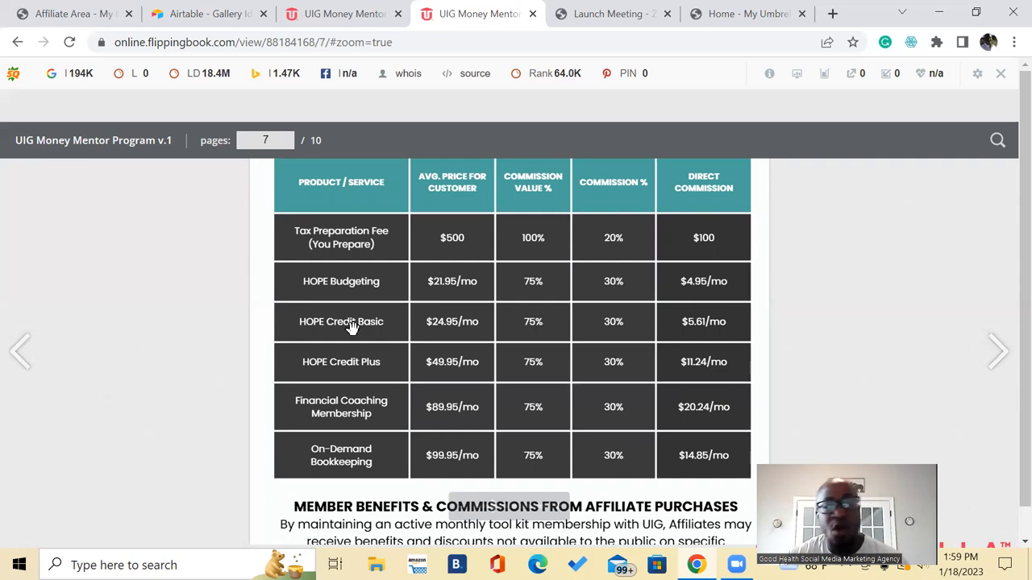
mouse_move(702, 321)
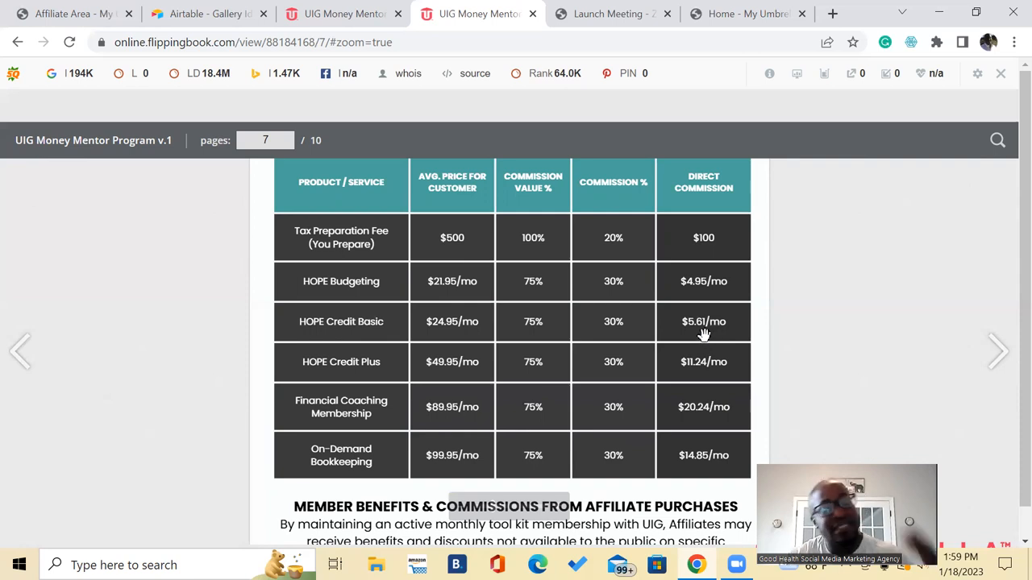
mouse_move(508, 370)
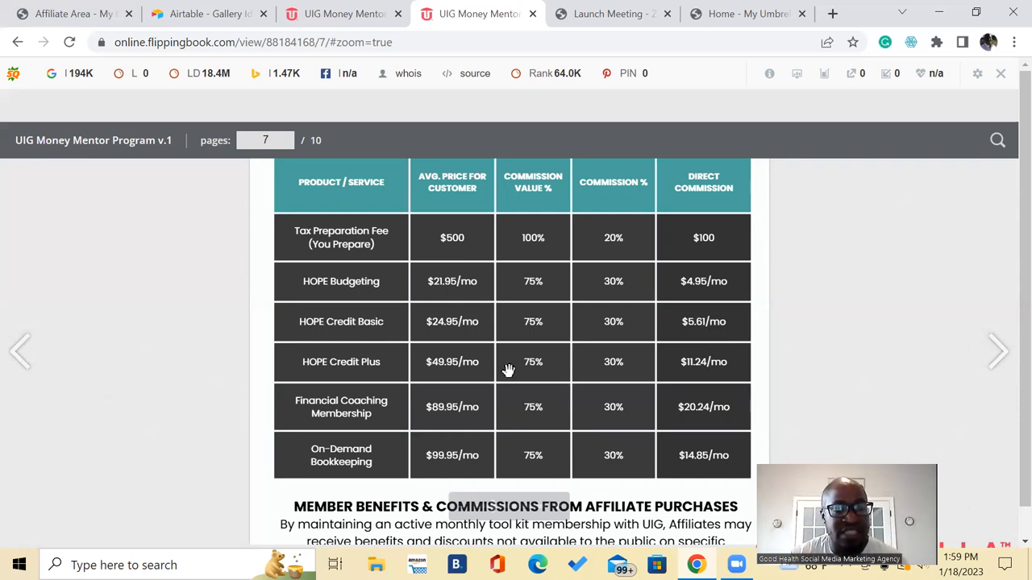
mouse_move(366, 377)
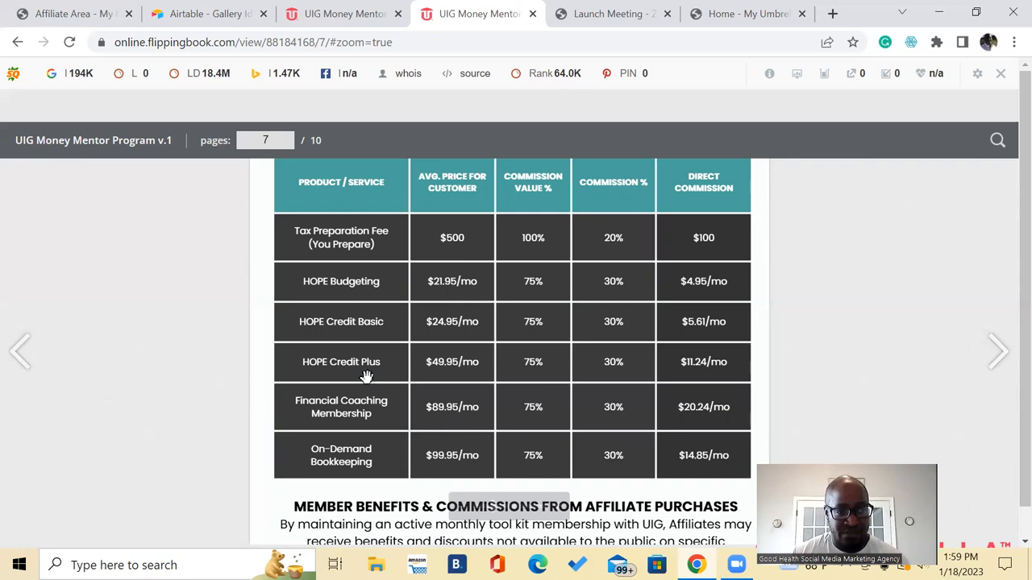
mouse_move(687, 380)
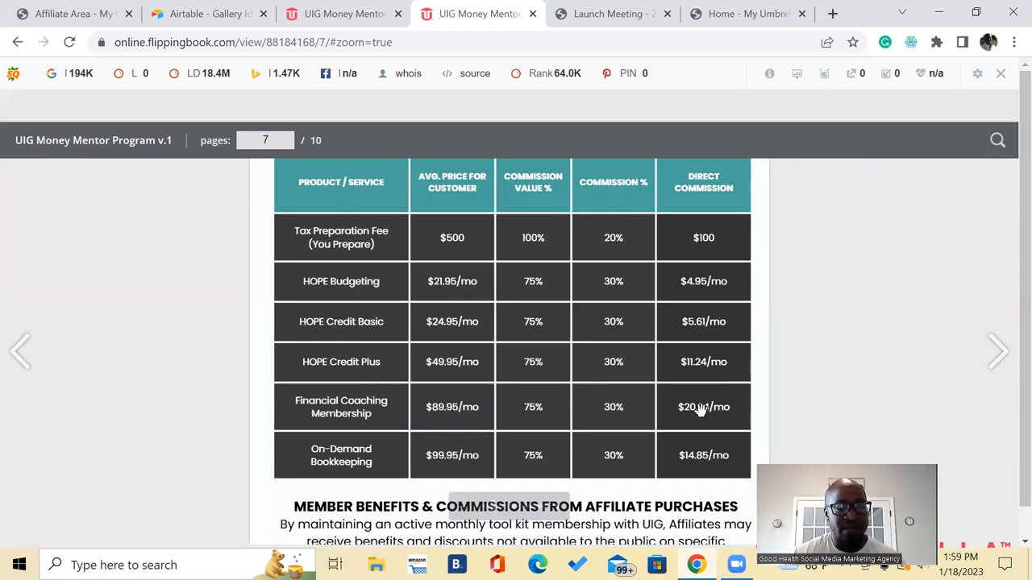
mouse_move(548, 424)
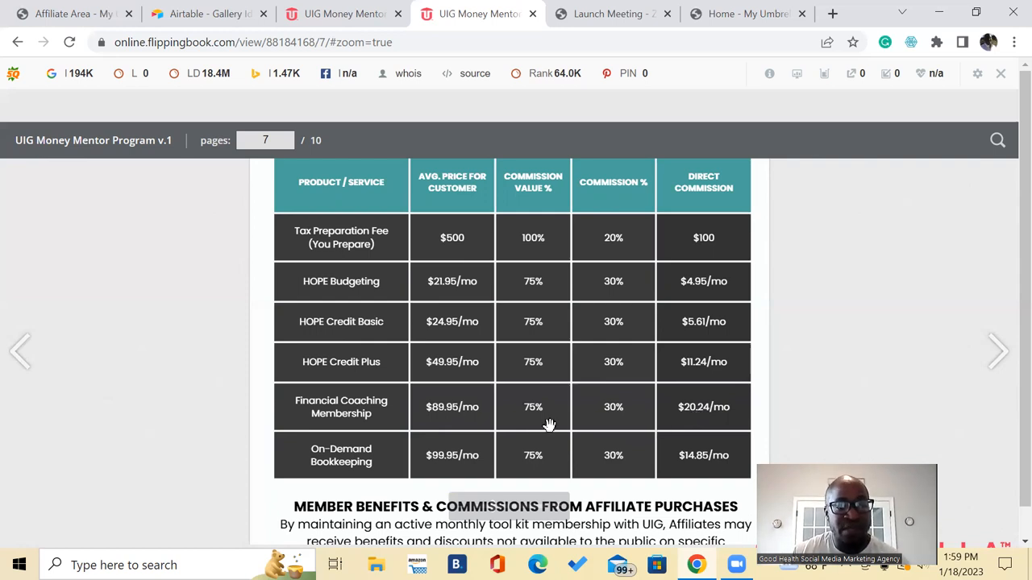
mouse_move(685, 422)
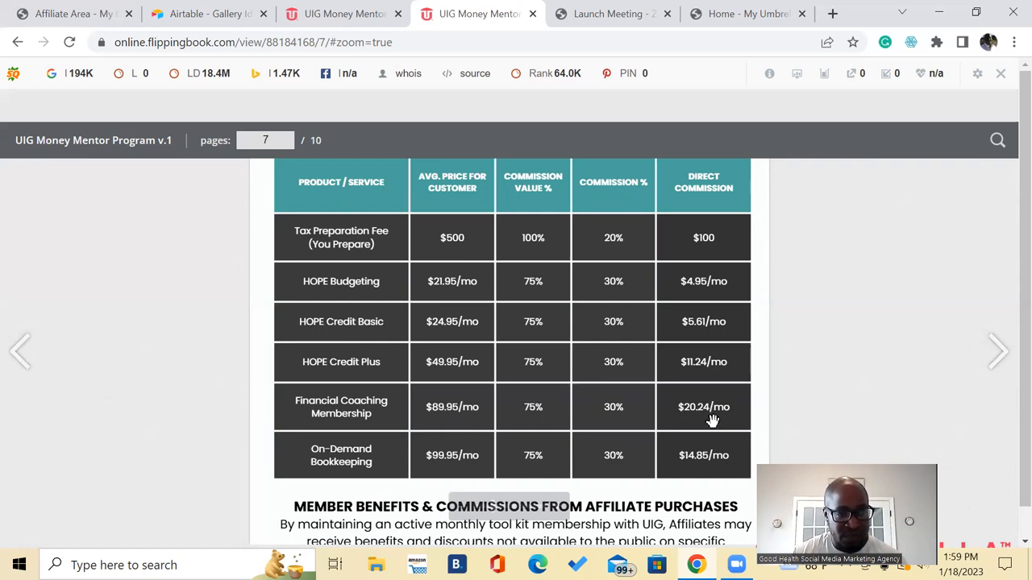
mouse_move(405, 452)
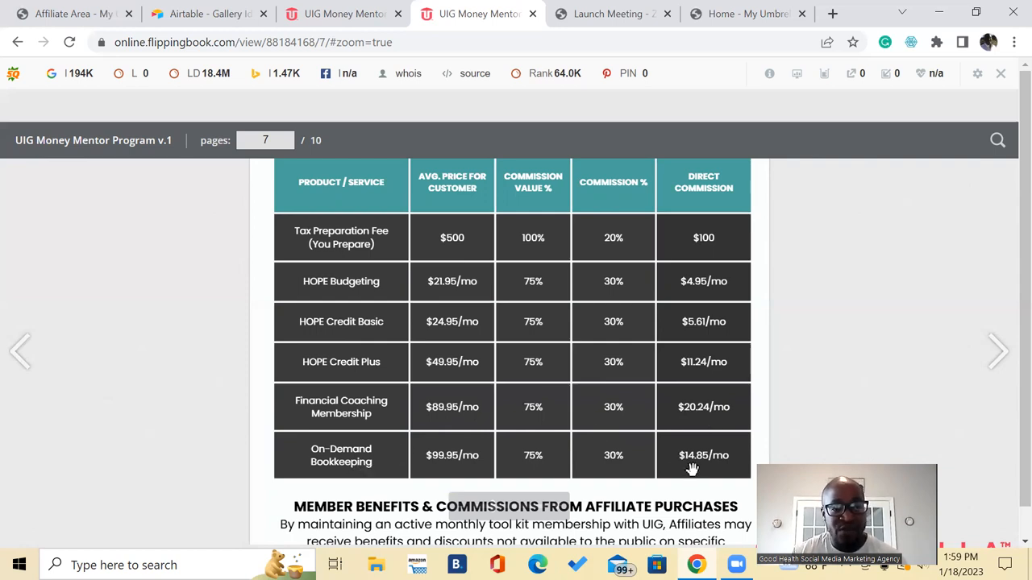
mouse_move(711, 290)
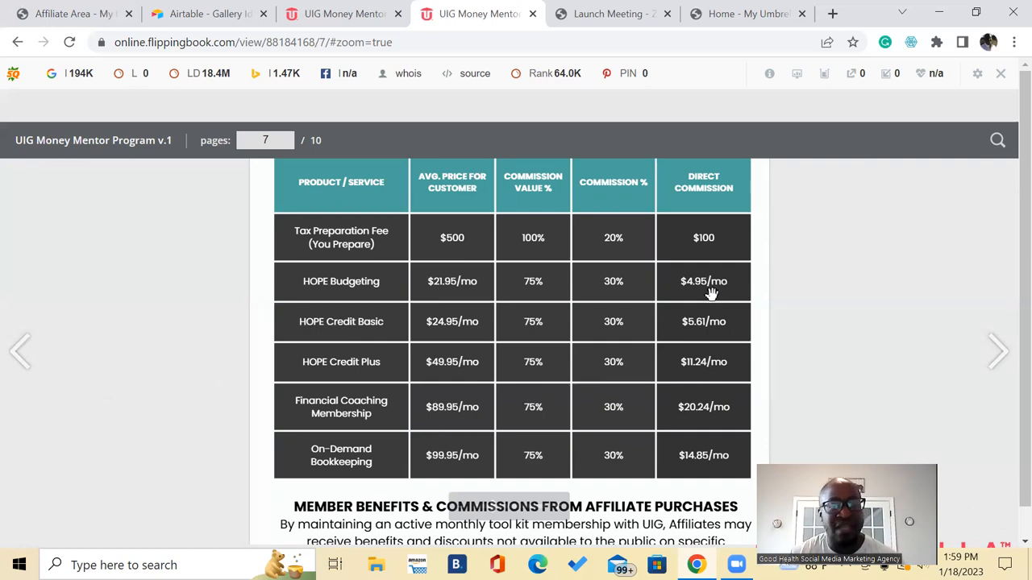
mouse_move(700, 355)
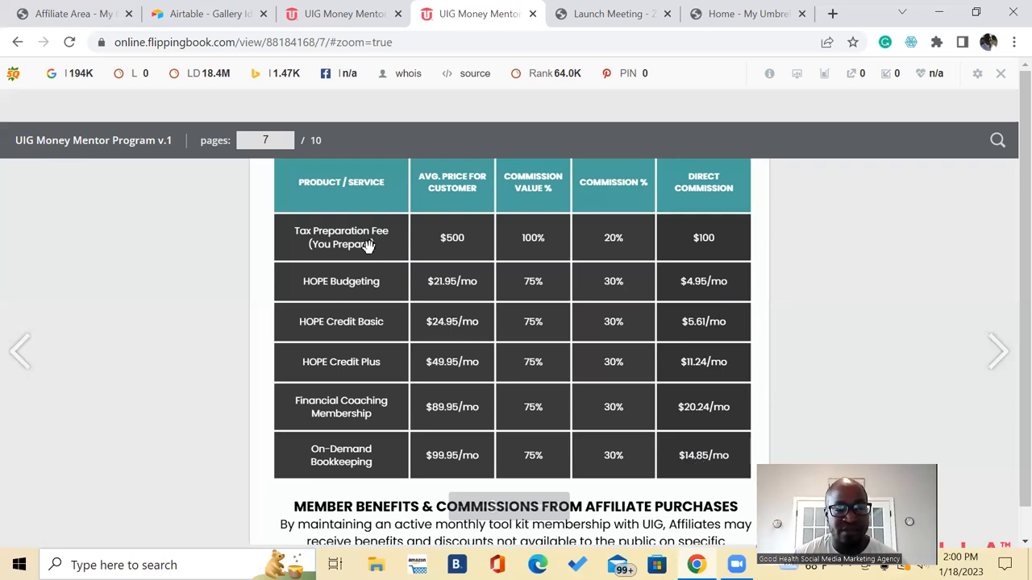
mouse_move(640, 258)
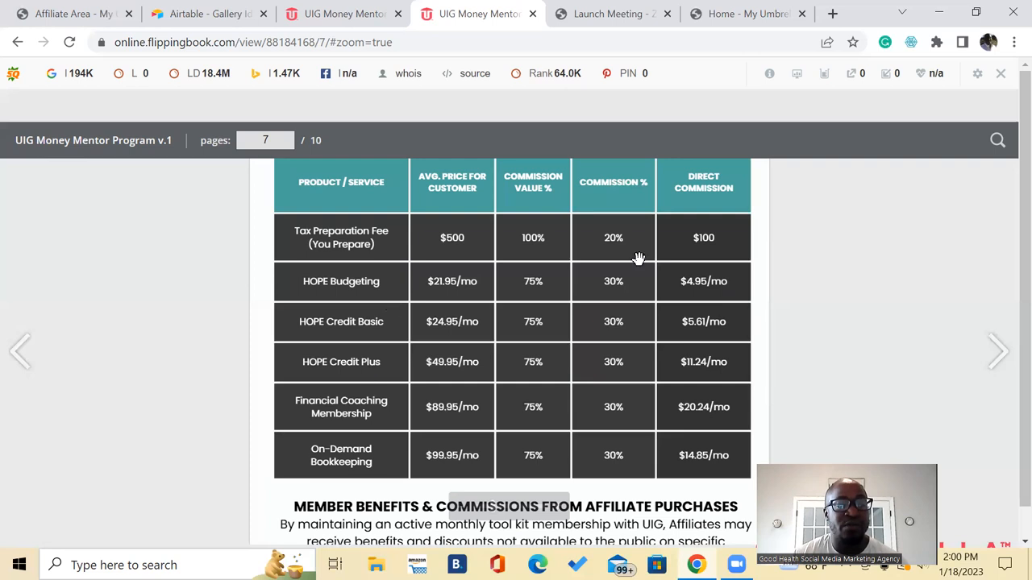
mouse_move(653, 357)
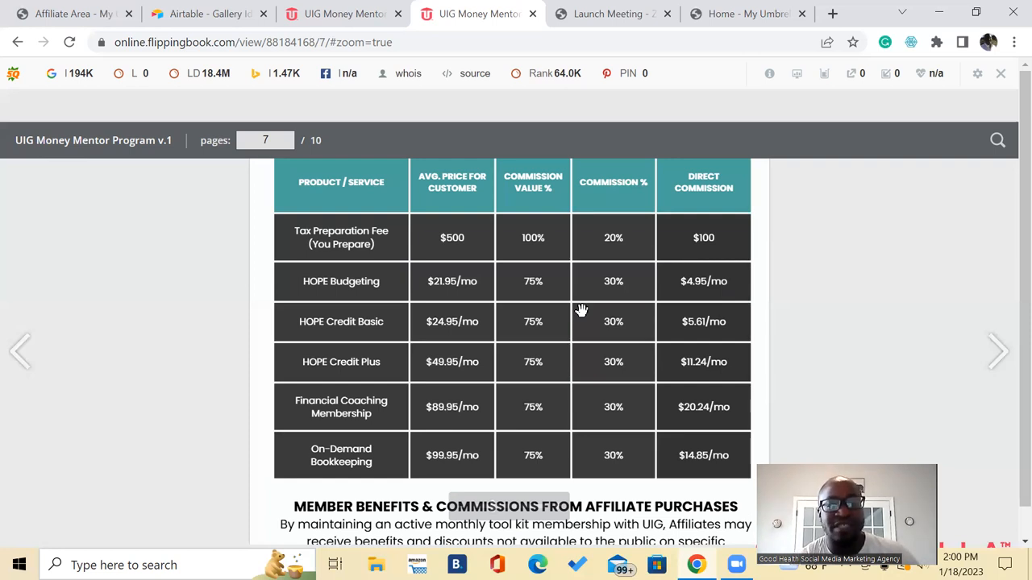
mouse_move(615, 109)
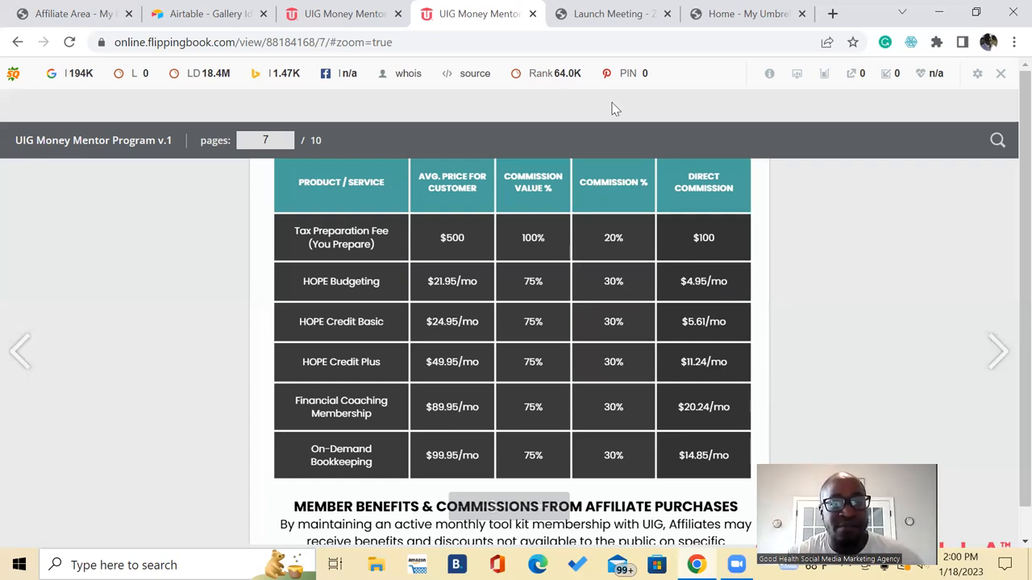
mouse_move(609, 8)
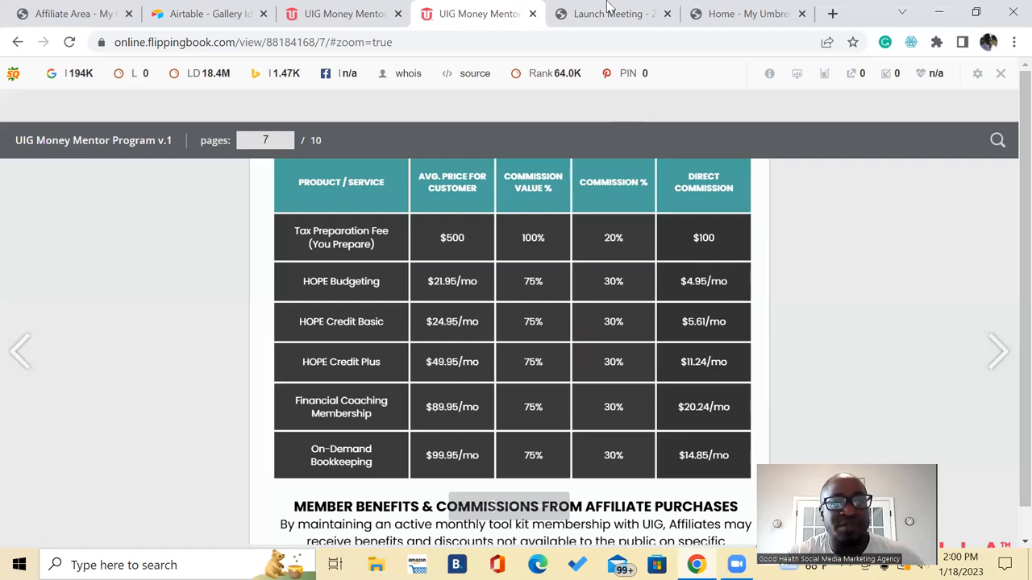
mouse_move(746, 14)
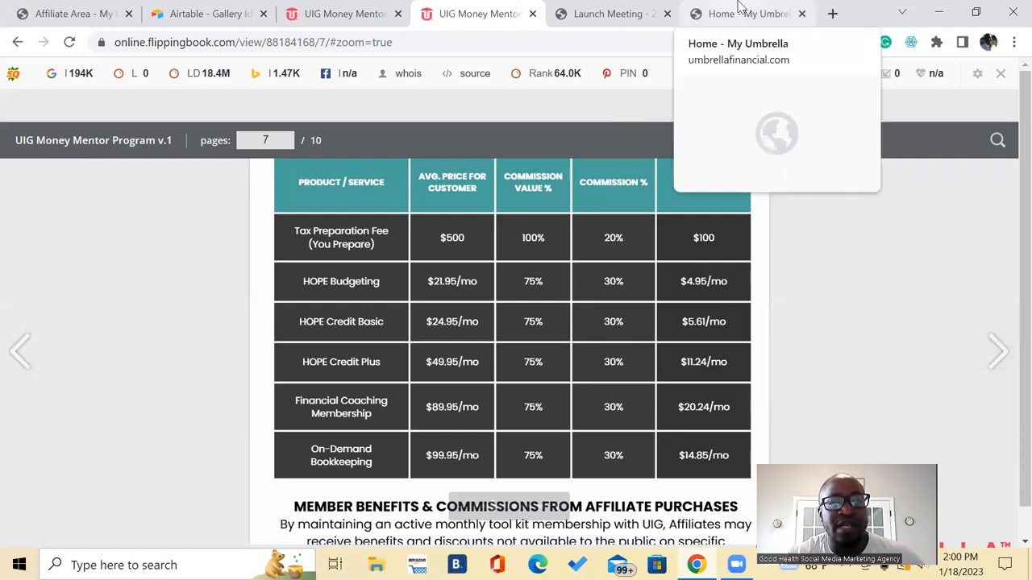
mouse_move(1012, 364)
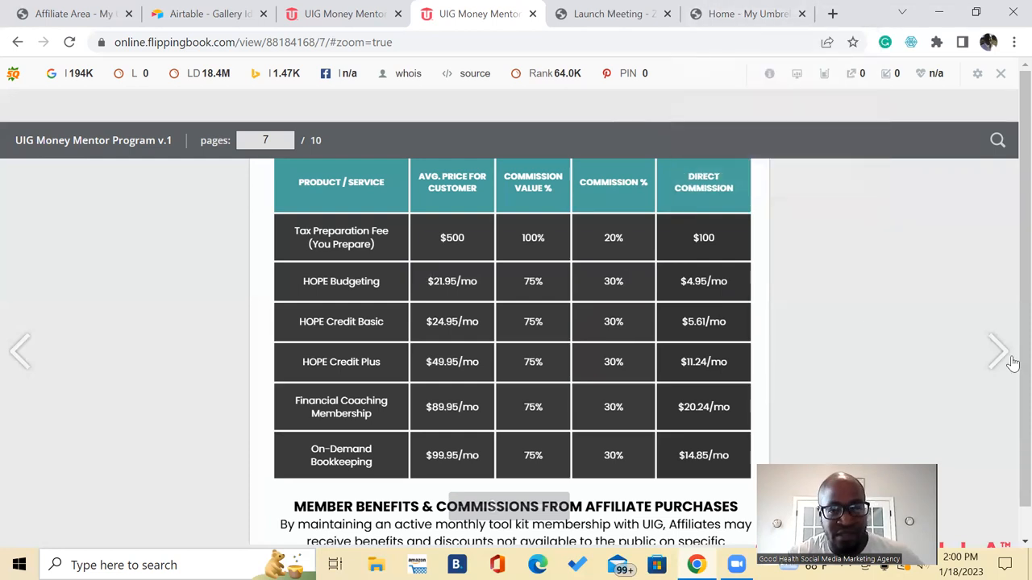
mouse_move(978, 391)
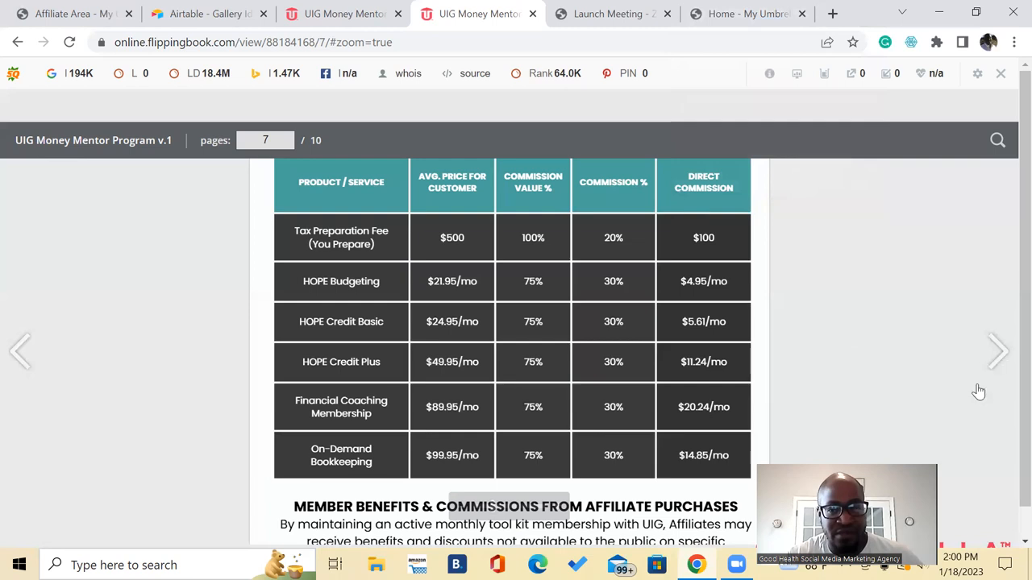
Advance to page 8, glance at page 9, then return to the All the Tools page
click(998, 351)
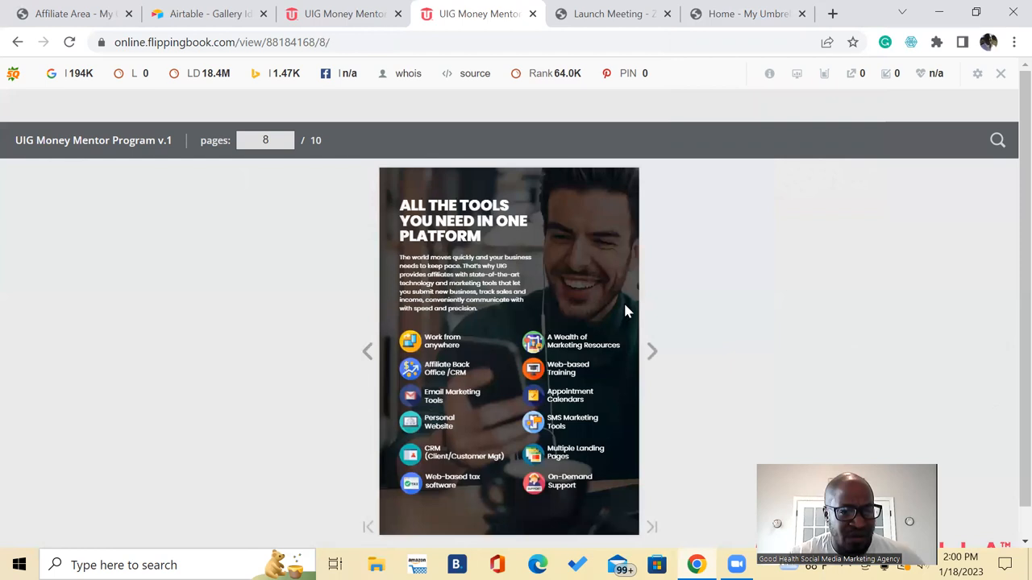
mouse_move(387, 325)
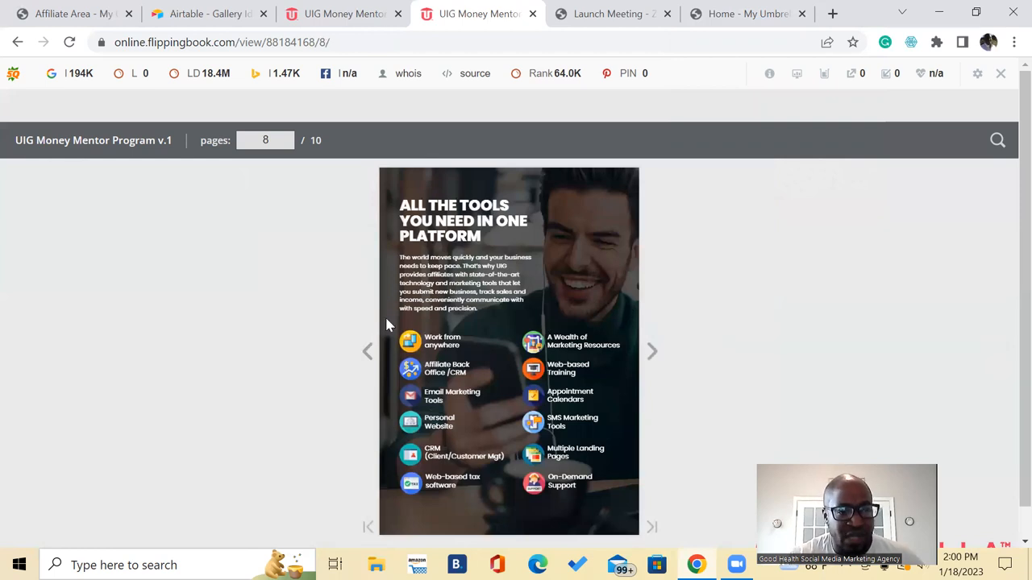
click(652, 351)
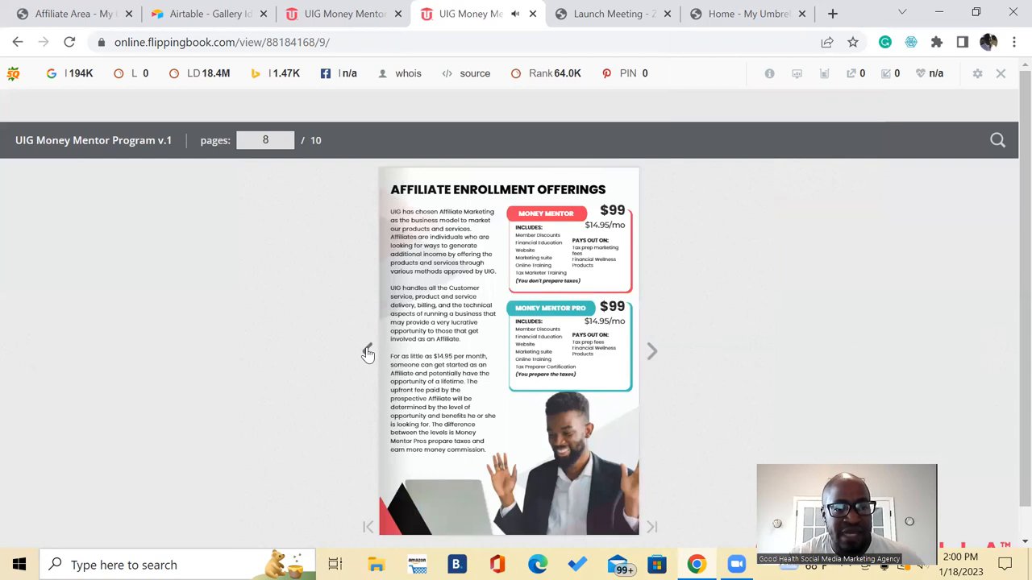
click(651, 352)
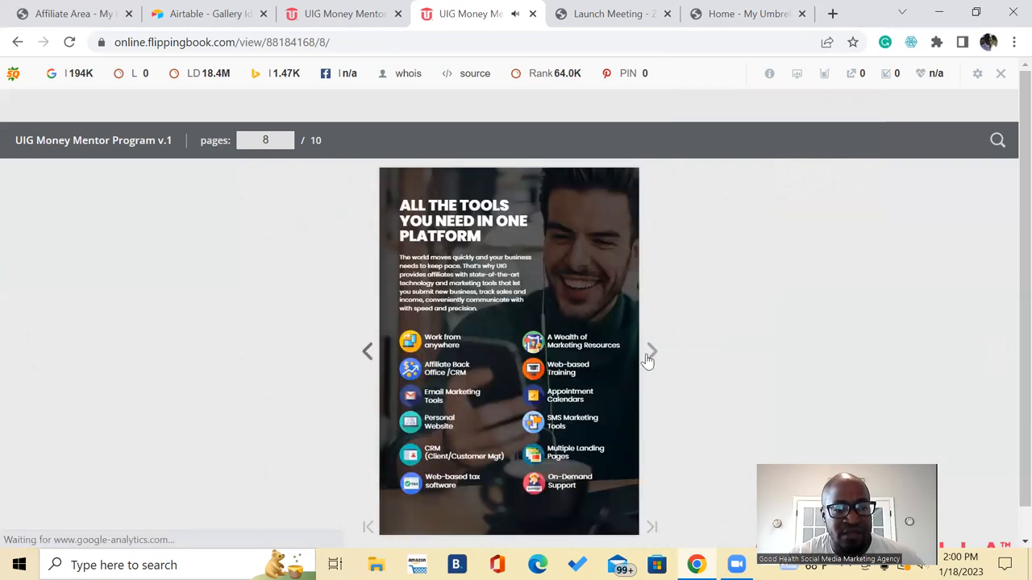
mouse_move(650, 350)
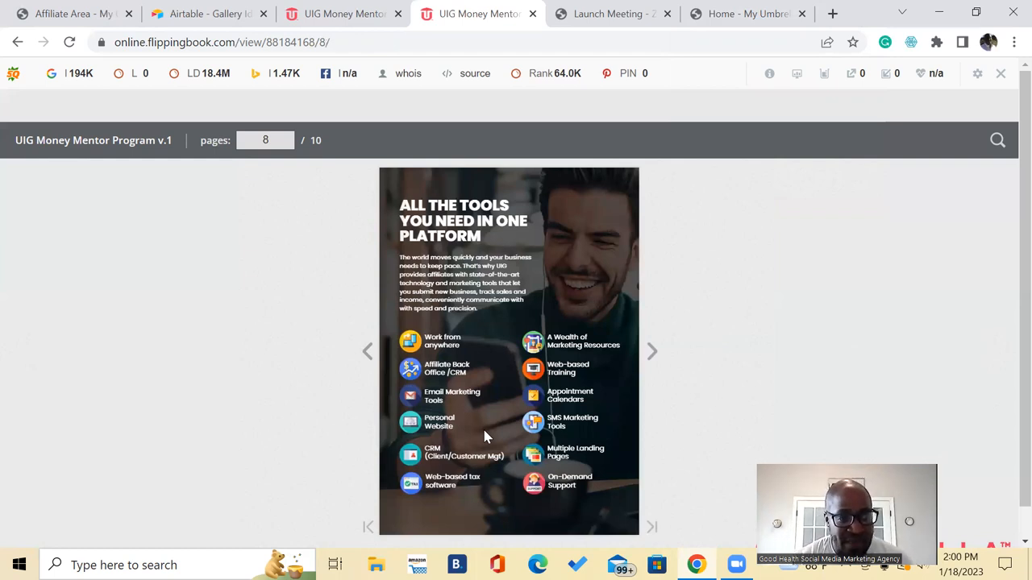
mouse_move(506, 415)
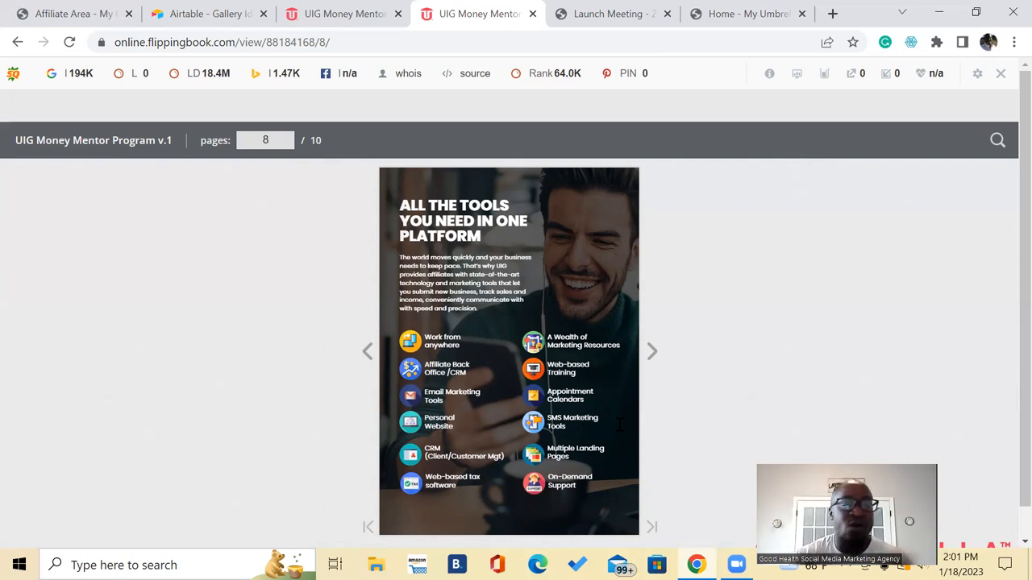
mouse_move(363, 355)
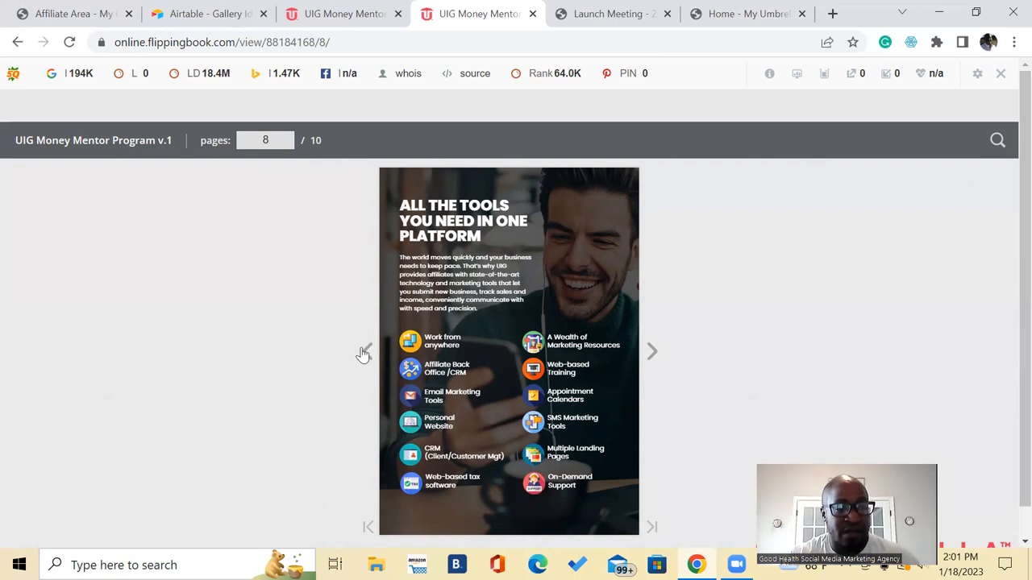
Page back to the compensation pages, then forward to page 9, Affiliate Enrollment Offerings
click(368, 350)
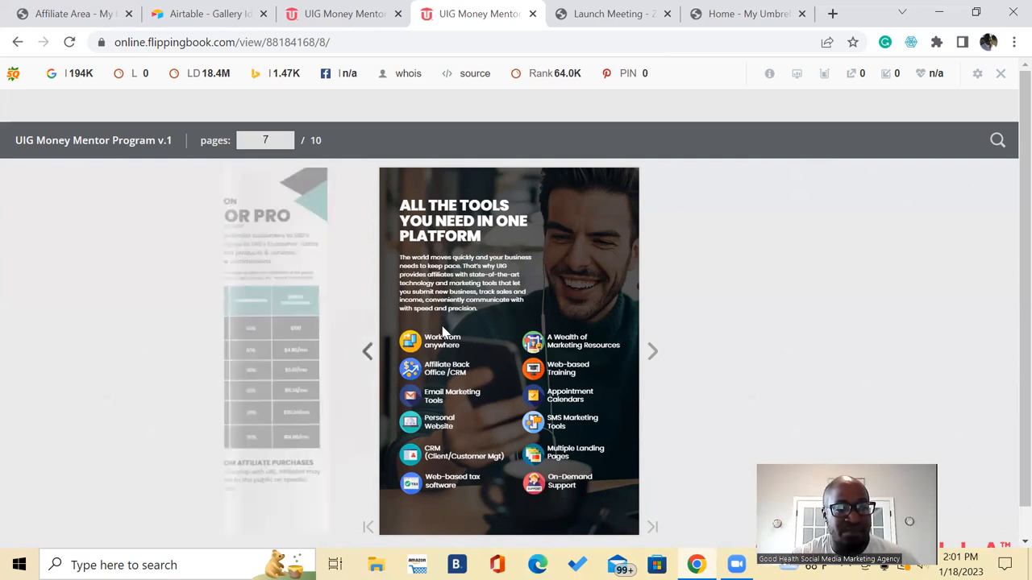
click(369, 351)
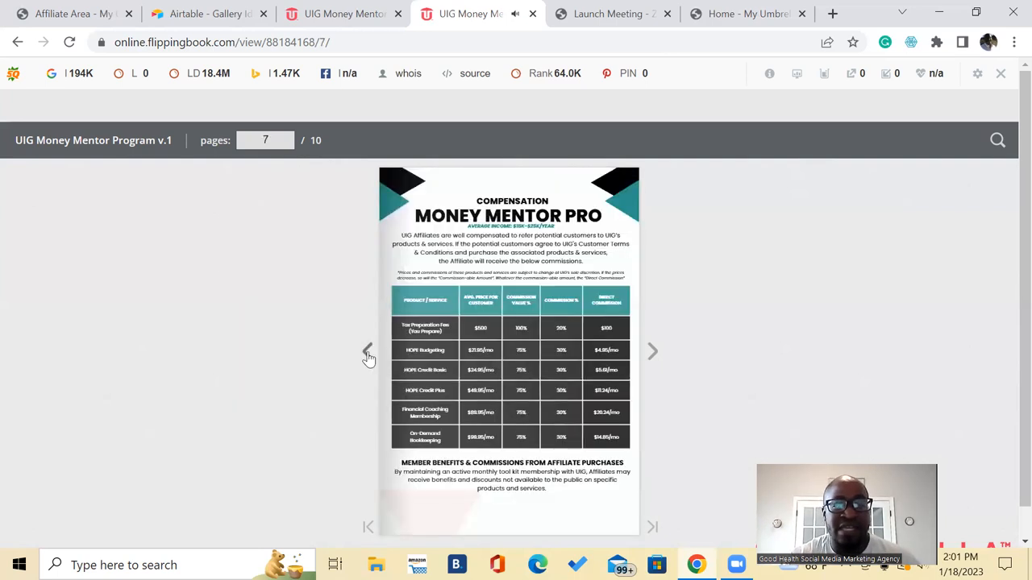
click(368, 351)
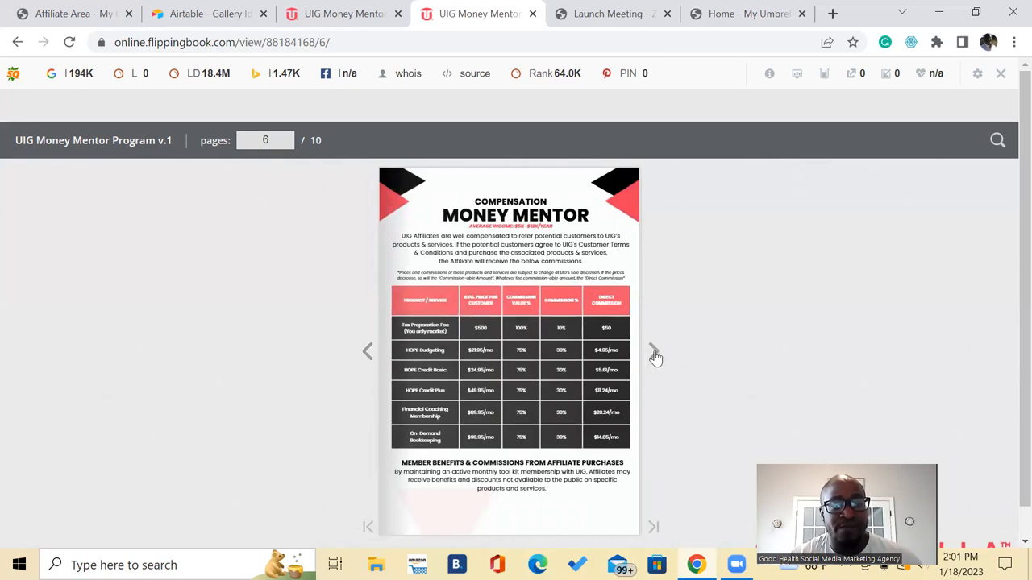
click(653, 351)
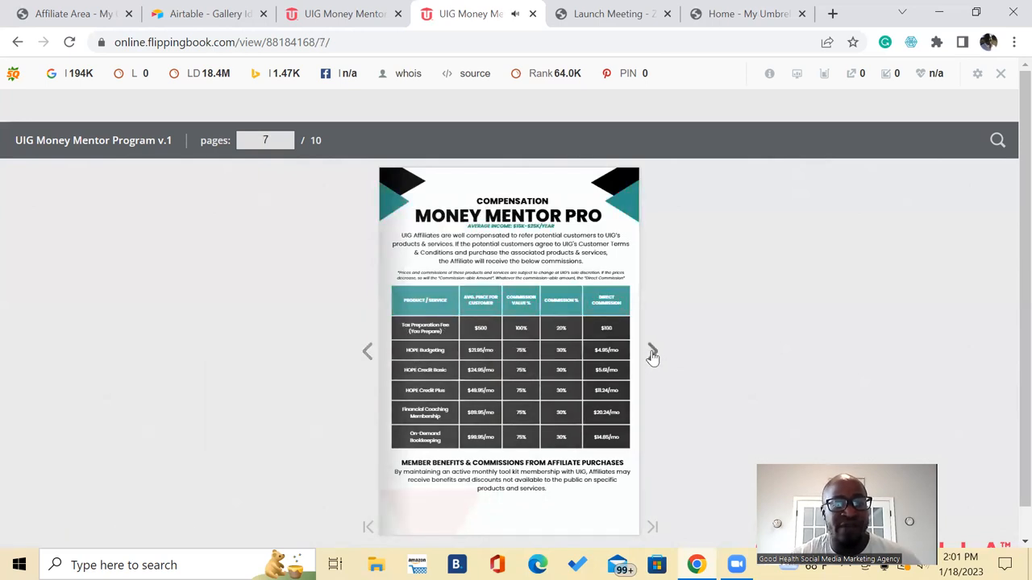
click(652, 352)
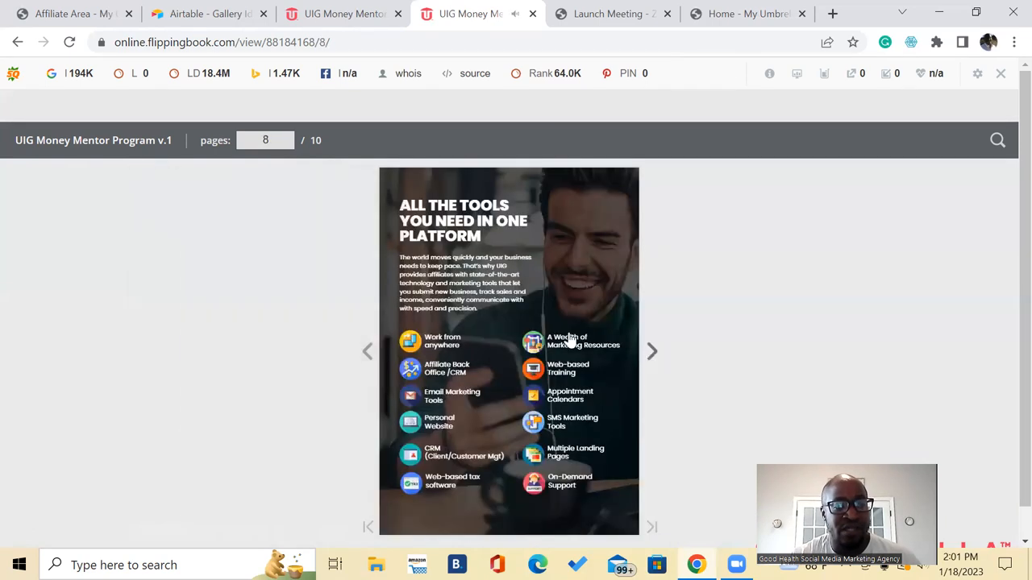
click(652, 351)
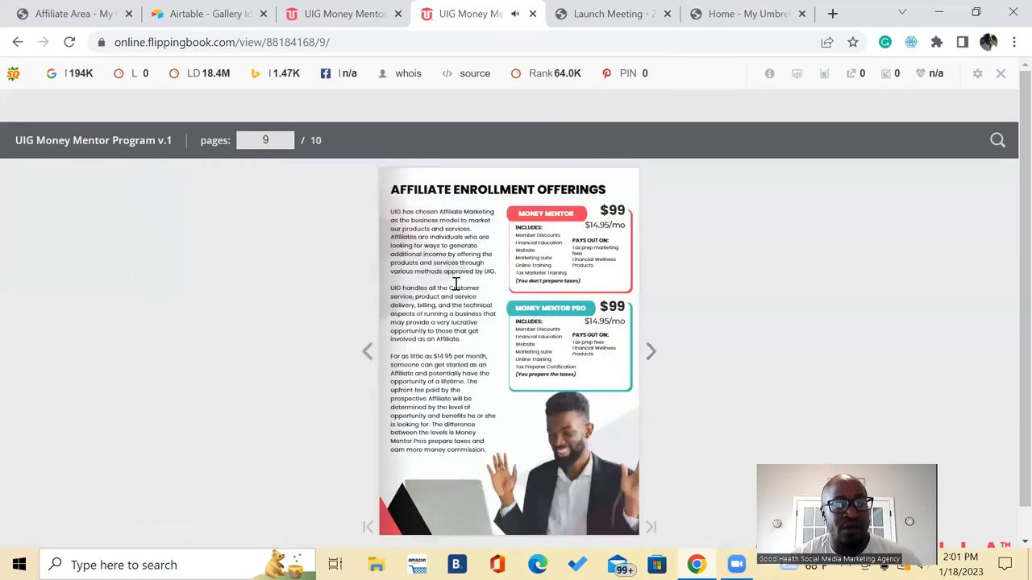
mouse_move(500, 243)
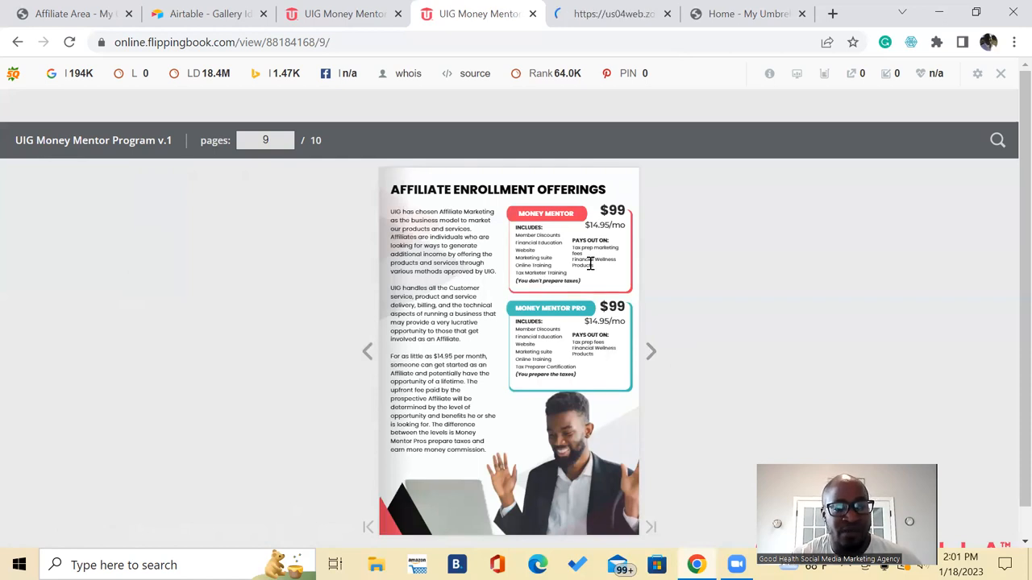
mouse_move(564, 307)
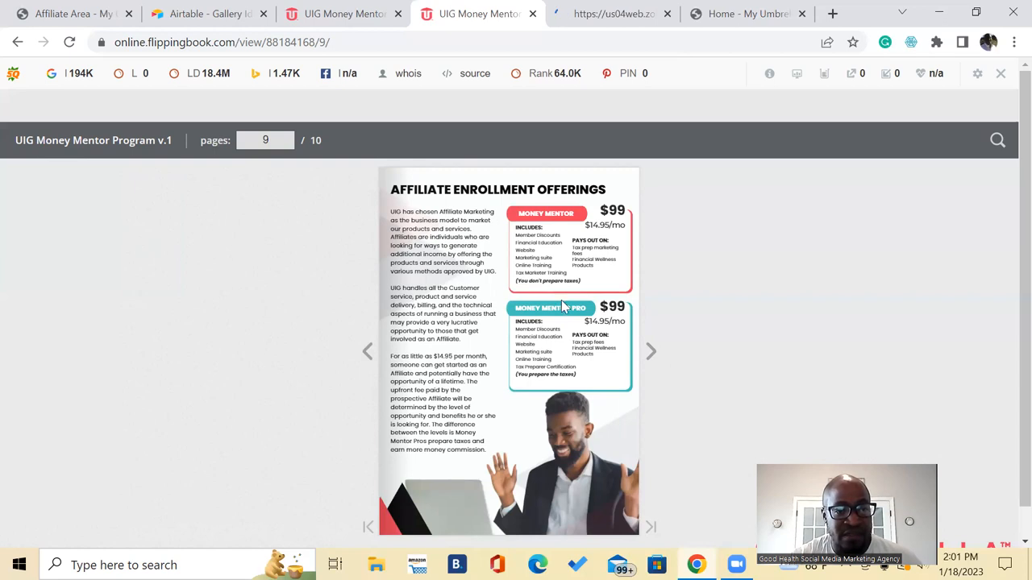
Zoom in on the Affiliate Enrollment Offerings page and scroll to read both $99 plans
right_click(564, 355)
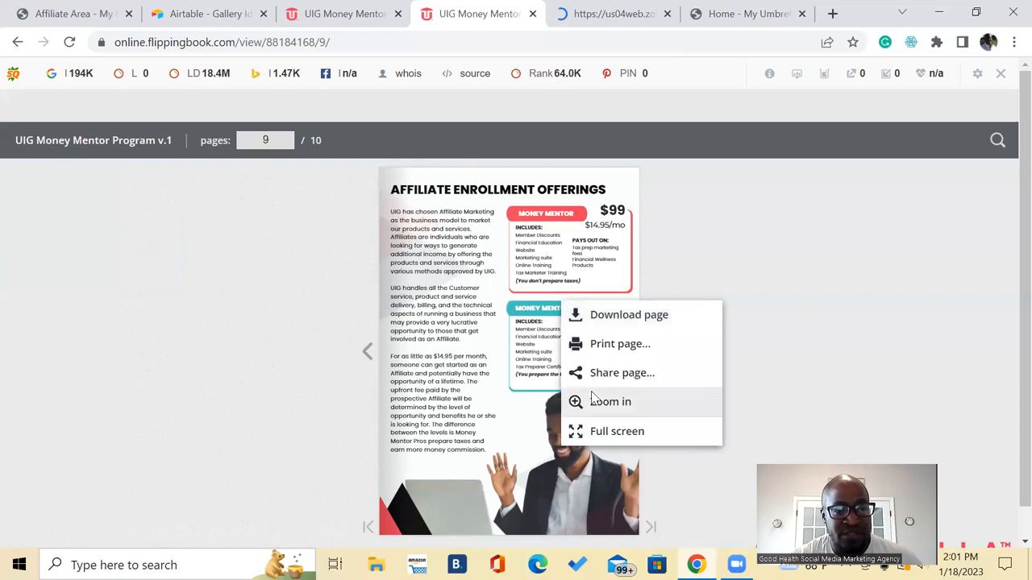
click(609, 402)
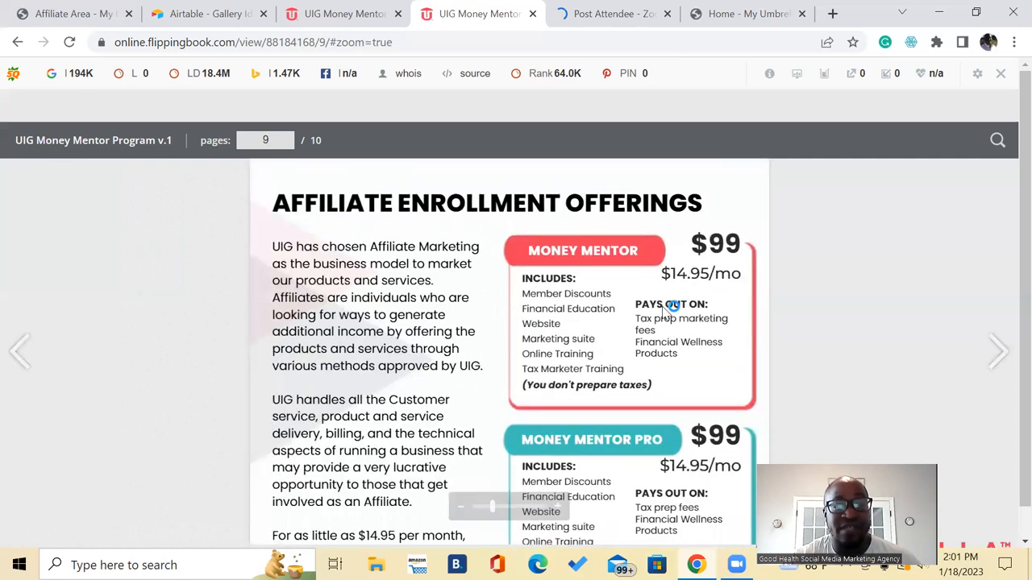
scroll(down, 3)
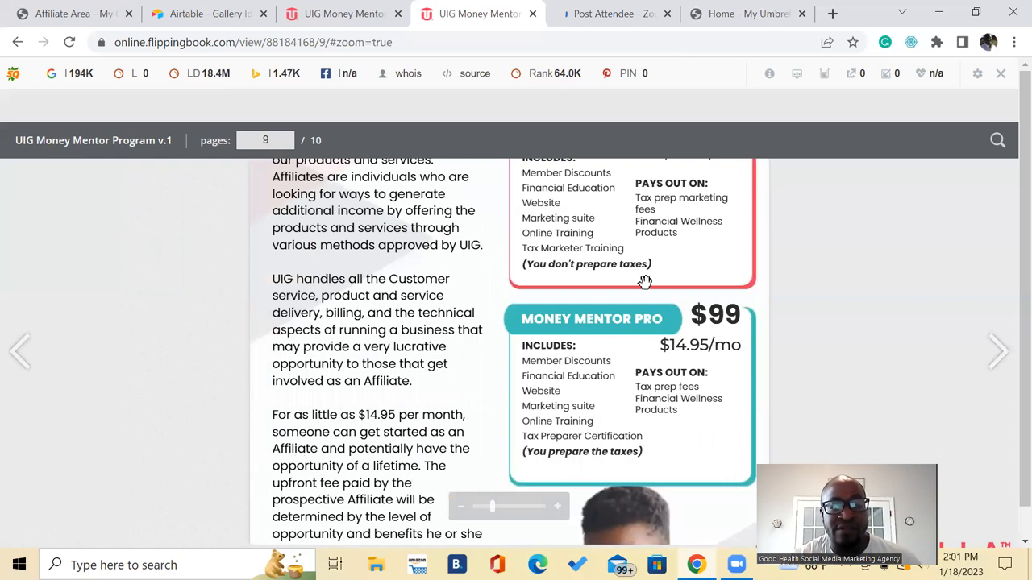
mouse_move(669, 390)
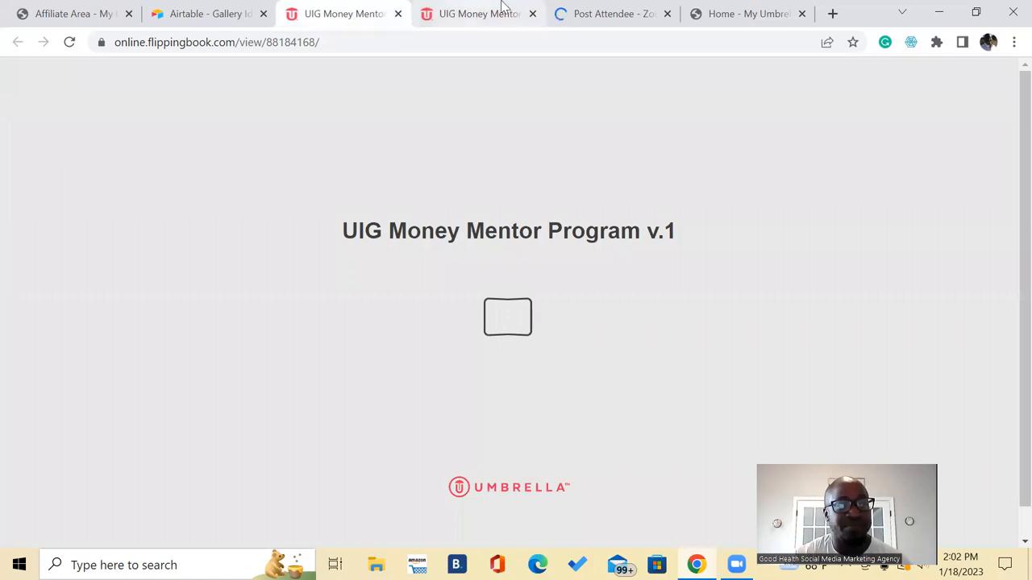
Switch to the Umbrella home page and scroll down to the Earn Extra Cash option
click(745, 13)
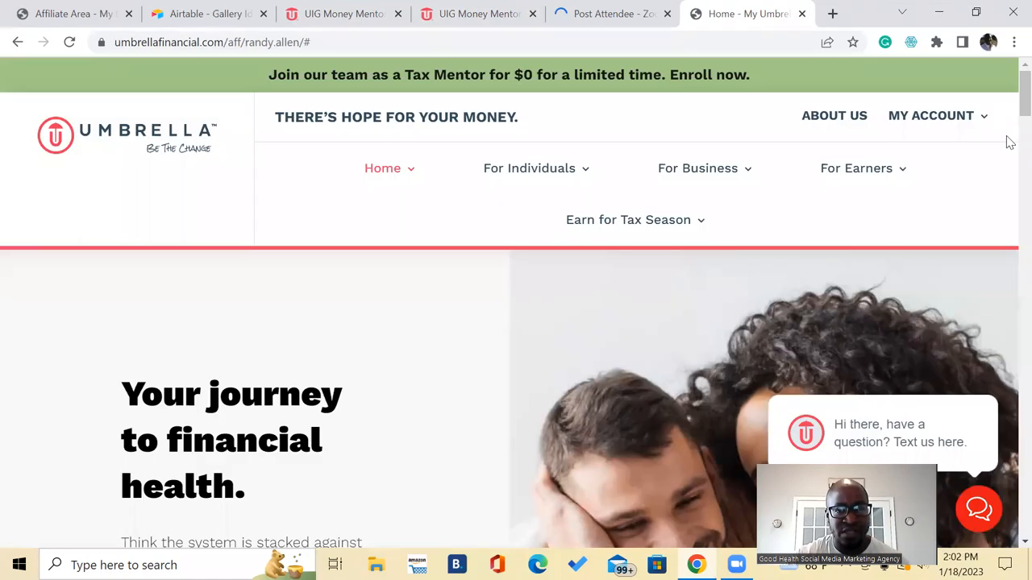
scroll(down, 3)
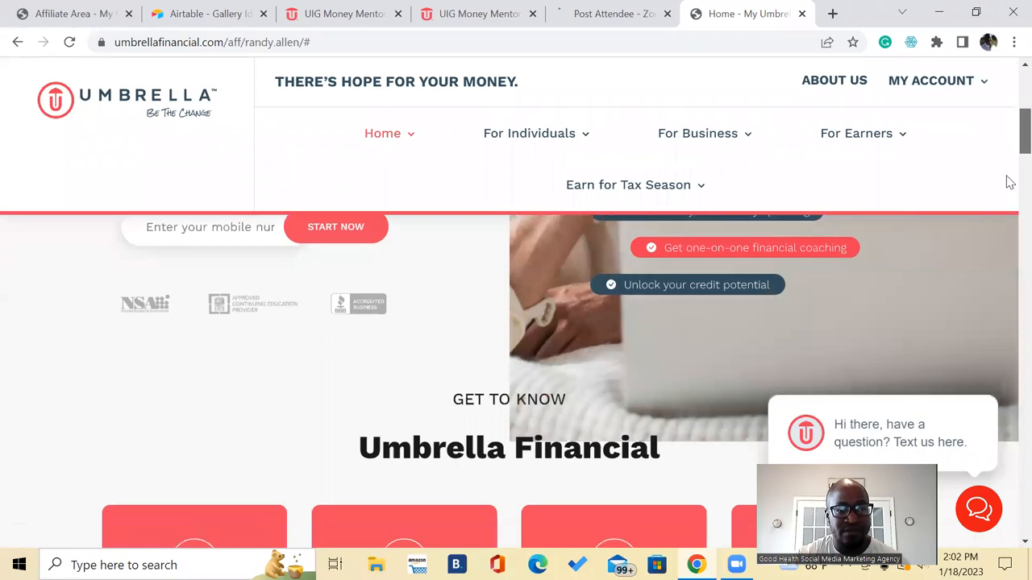
scroll(up, 3)
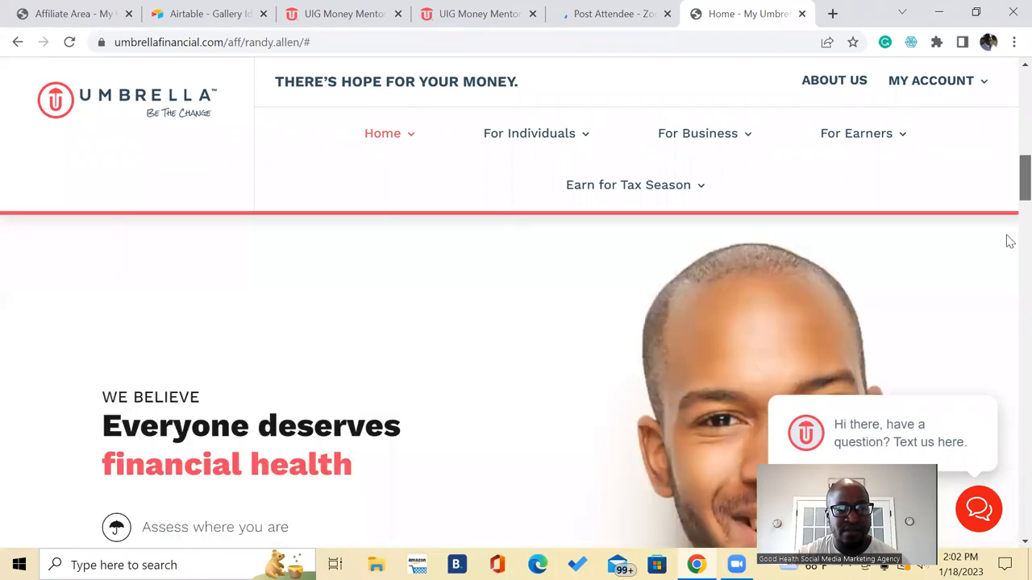
scroll(down, 3)
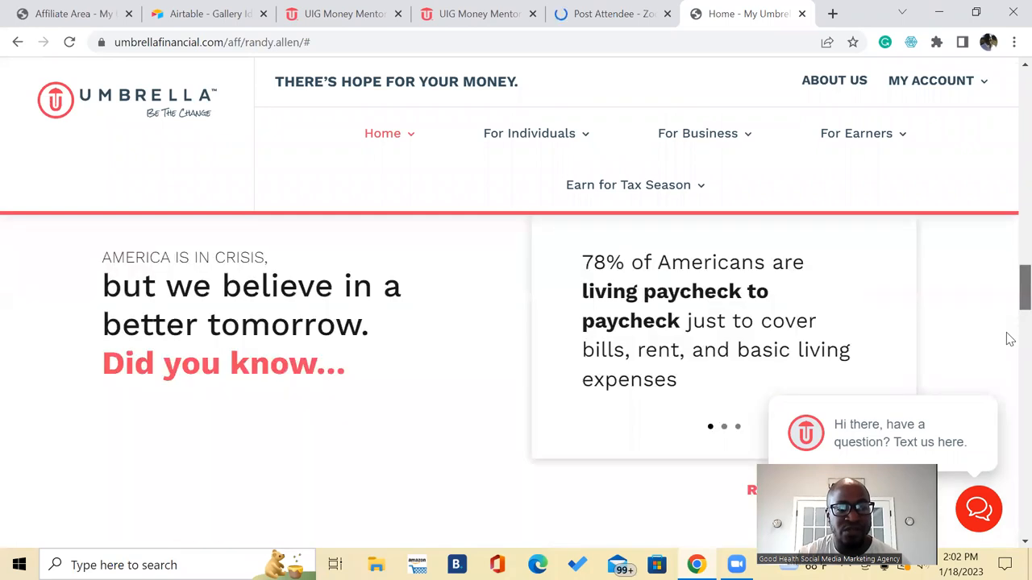
scroll(down, 3)
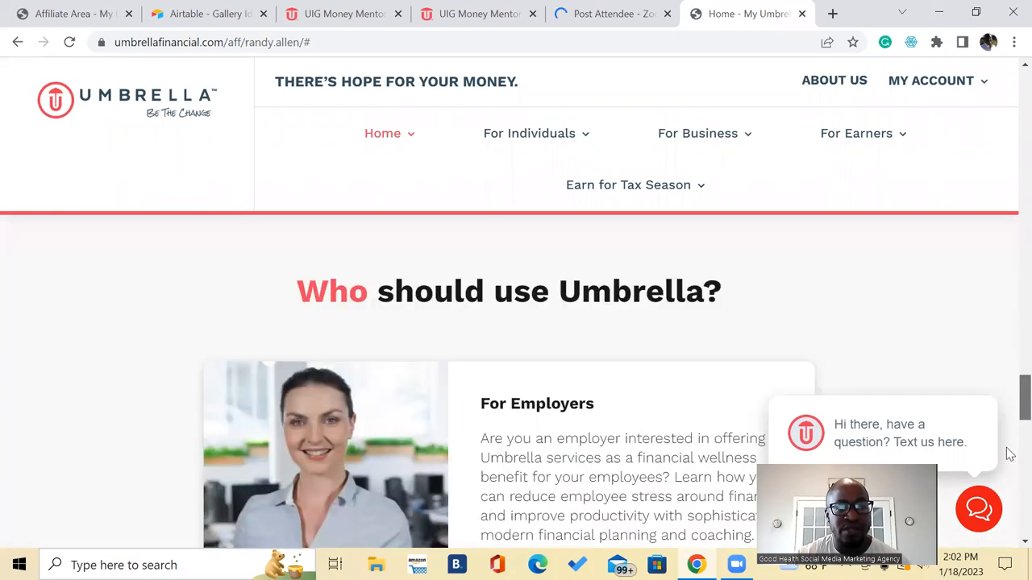
scroll(down, 3)
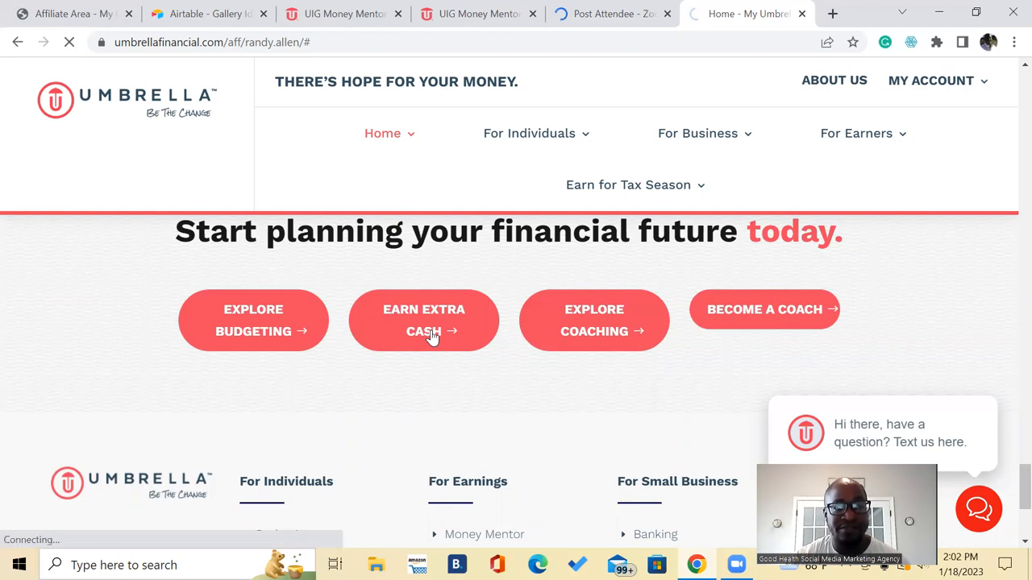
Open the Earn Extra Cash Money Mentor page, review it, and start earning sign-up
click(424, 320)
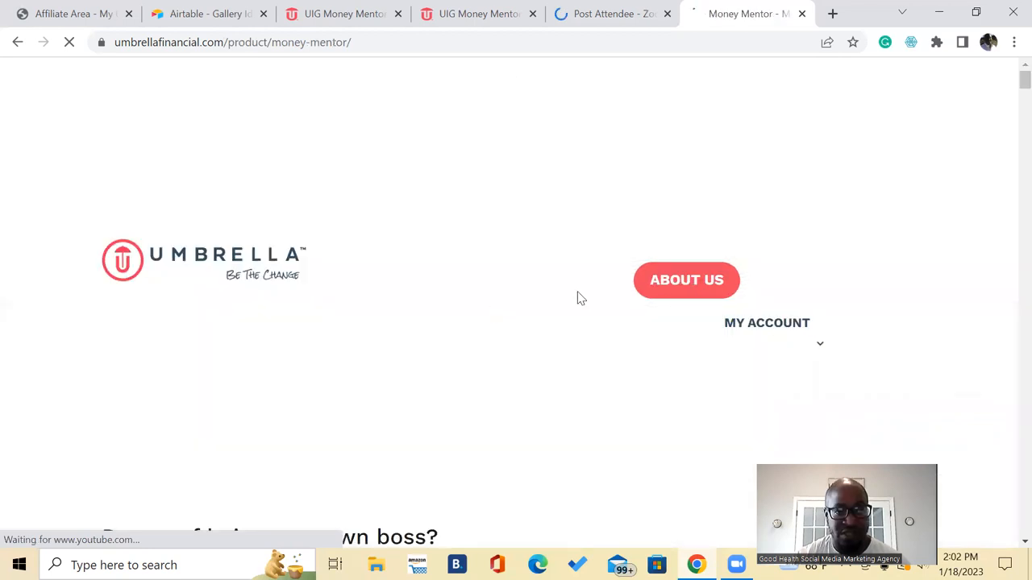
mouse_move(495, 362)
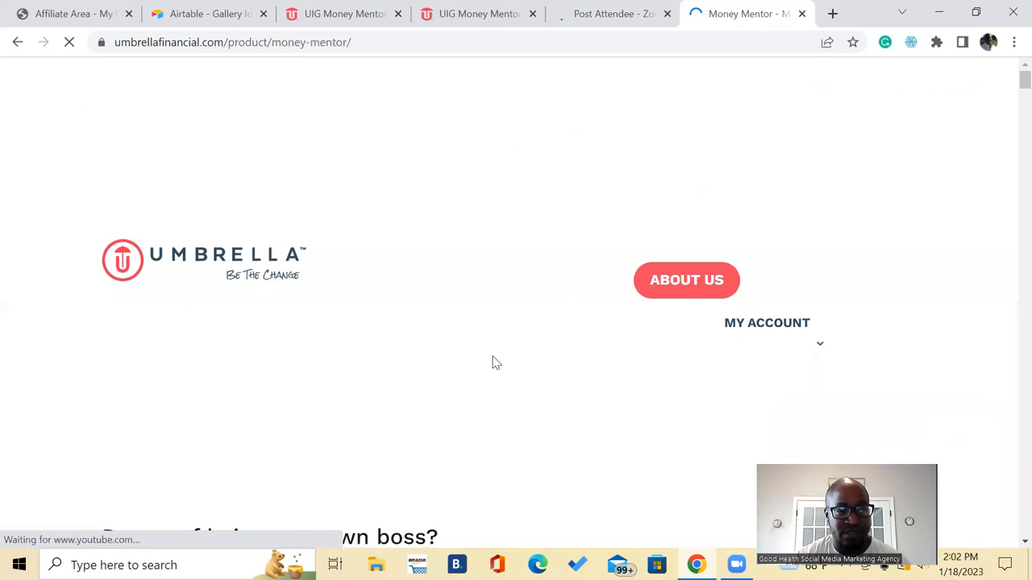
scroll(down, 3)
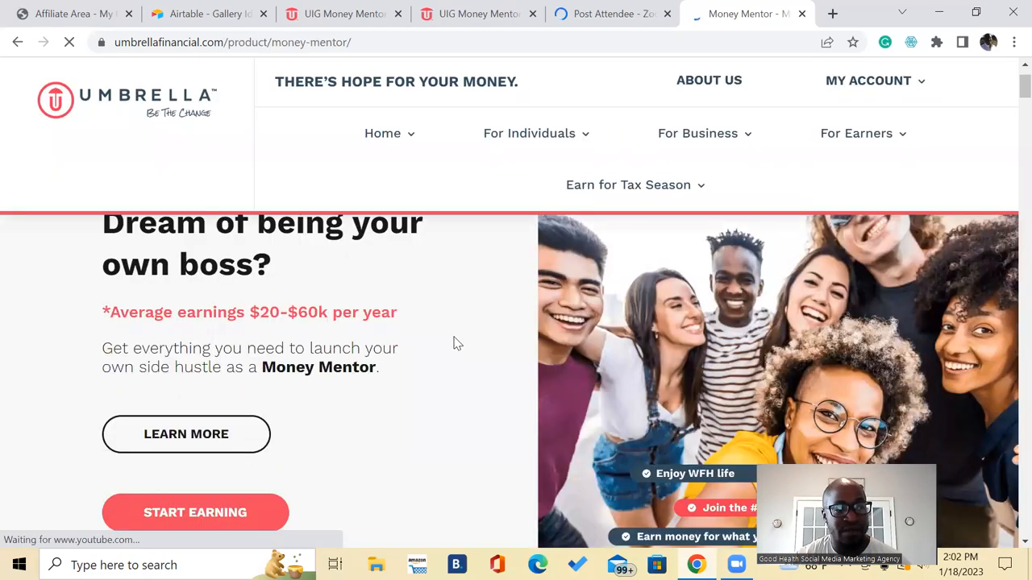
scroll(down, 3)
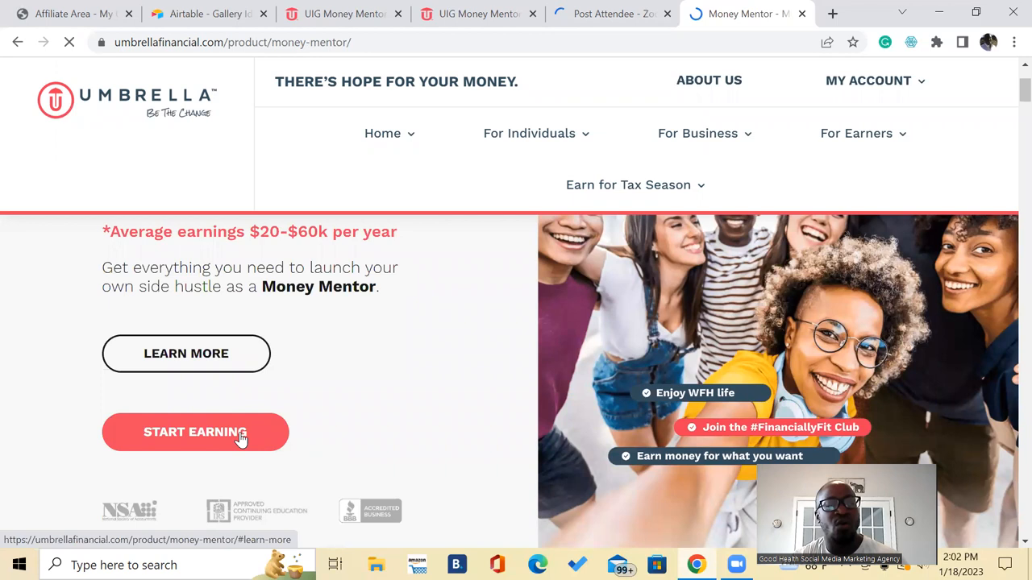
click(195, 432)
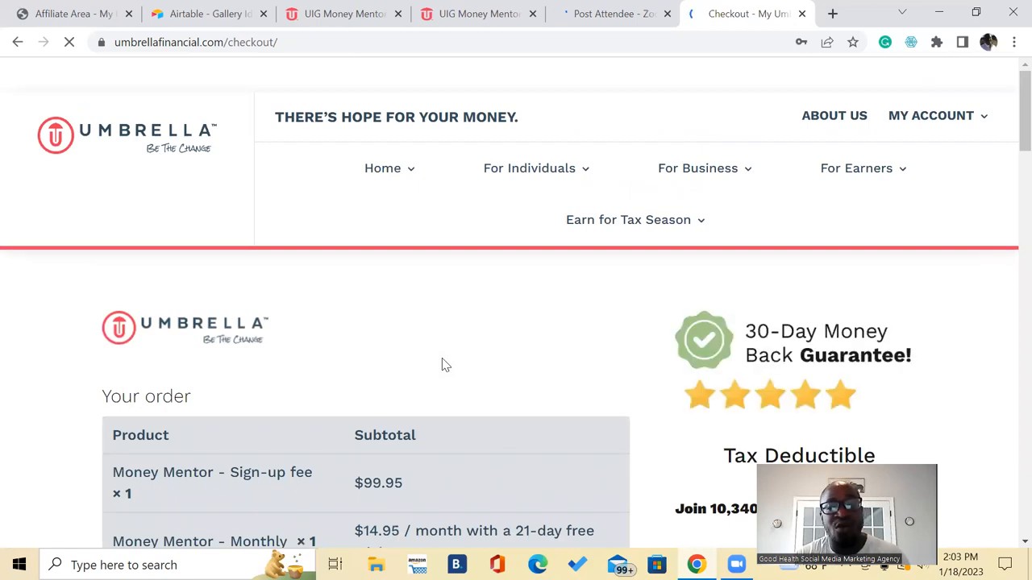
Scroll through the checkout order summary and billing details, then return to the flipbook cover
scroll(down, 3)
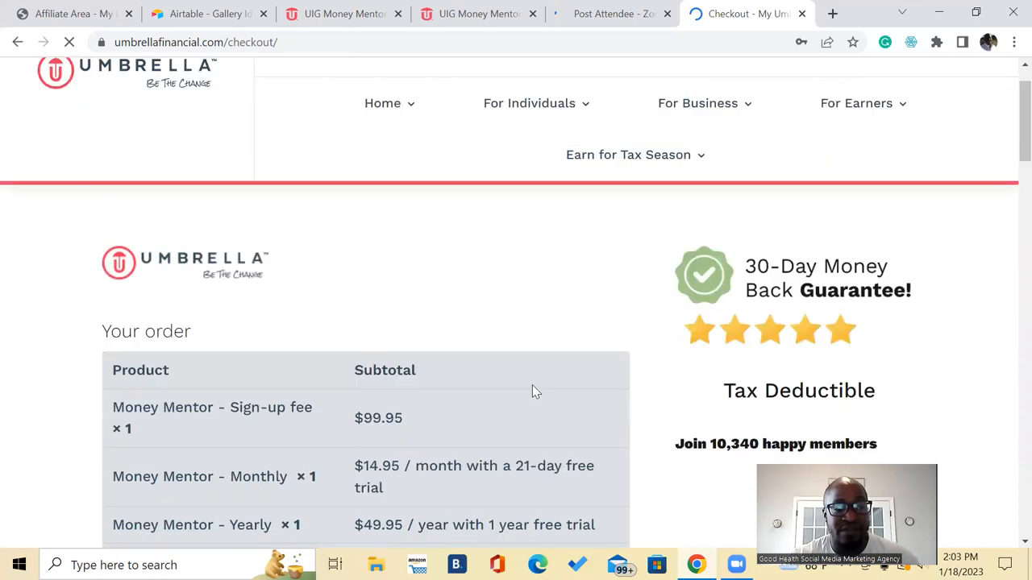
scroll(down, 3)
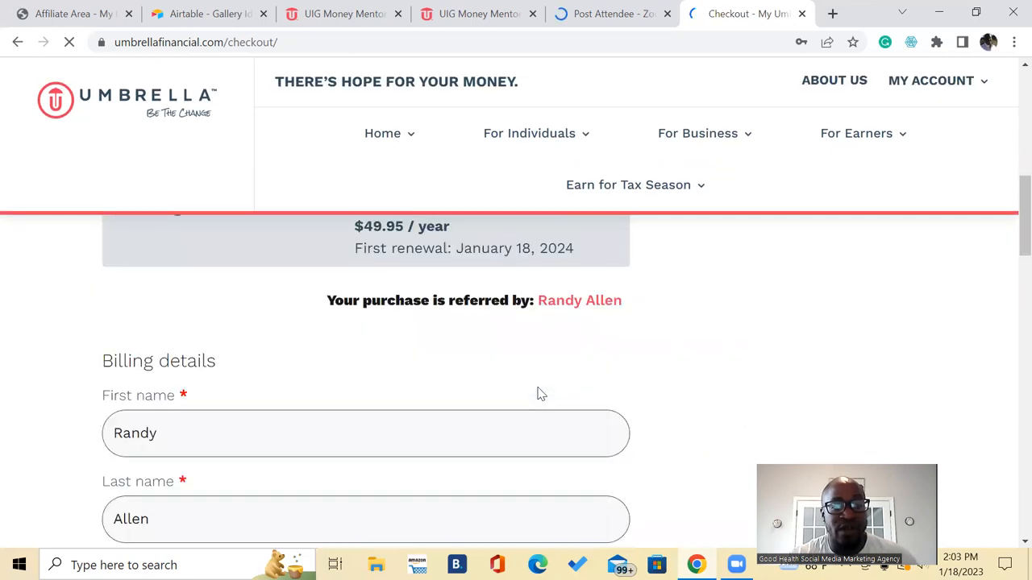
scroll(down, 3)
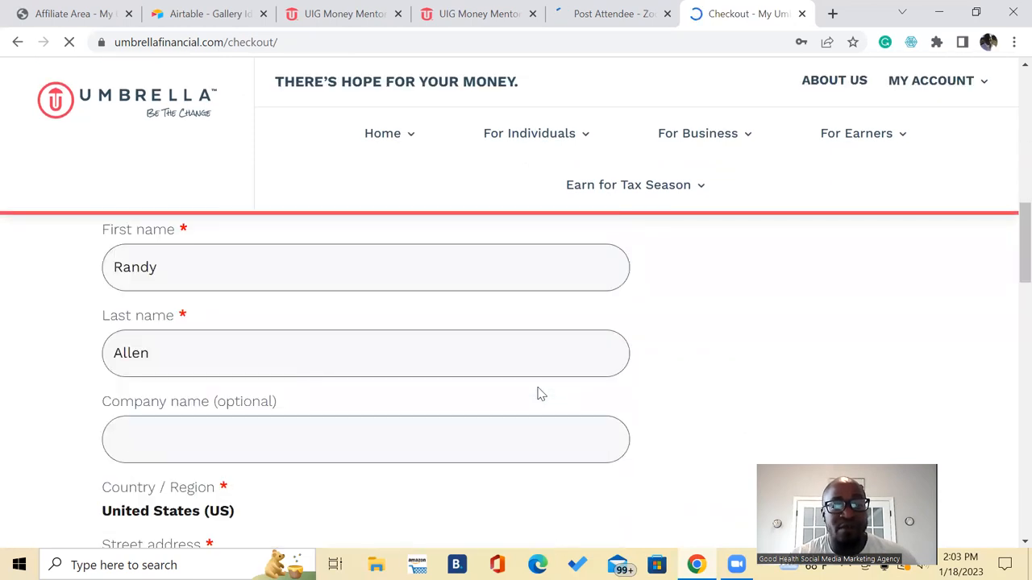
scroll(down, 3)
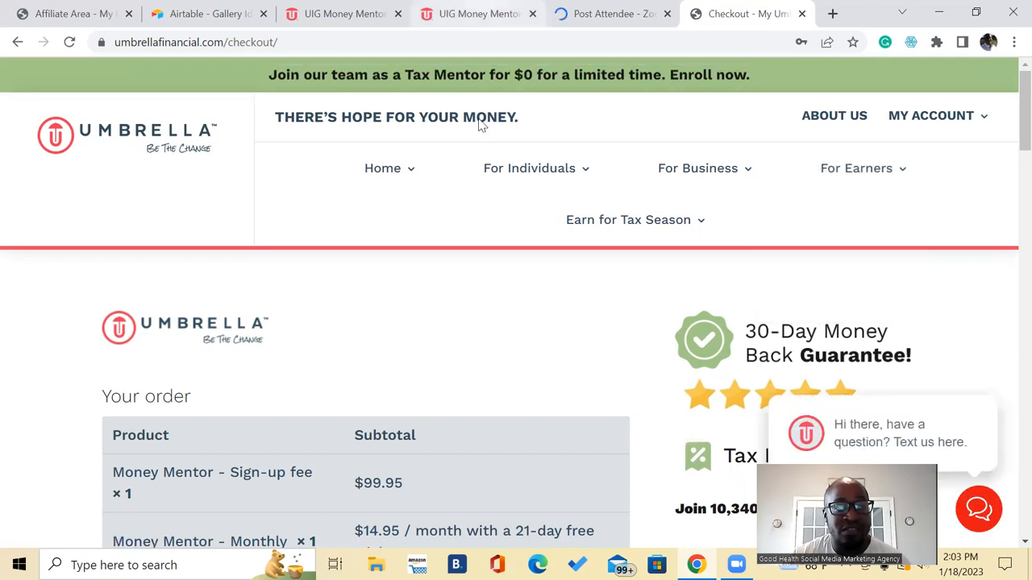
click(477, 14)
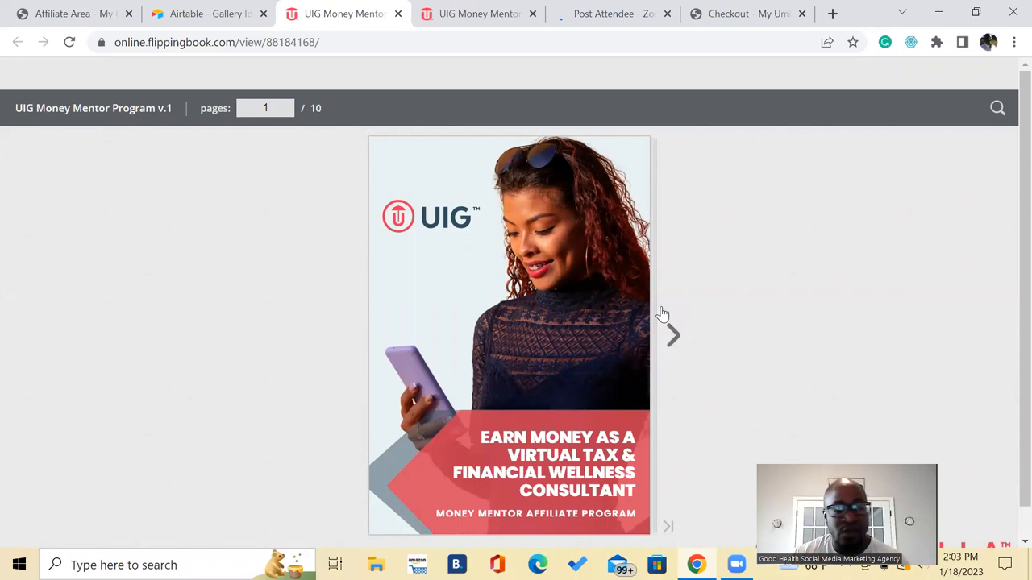
mouse_move(683, 339)
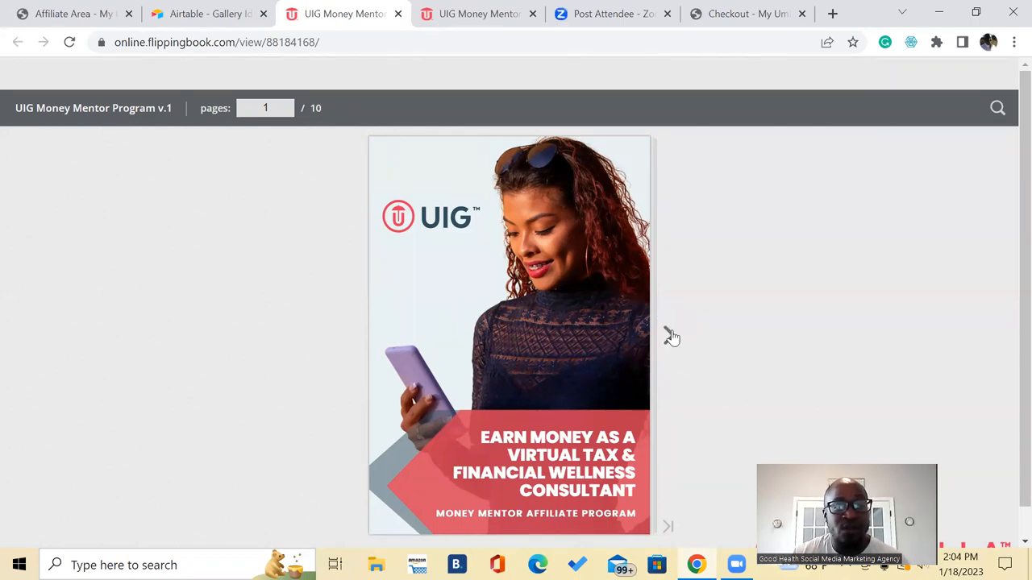
Turn from the cover through The Problem to page 4, Our Market
click(668, 336)
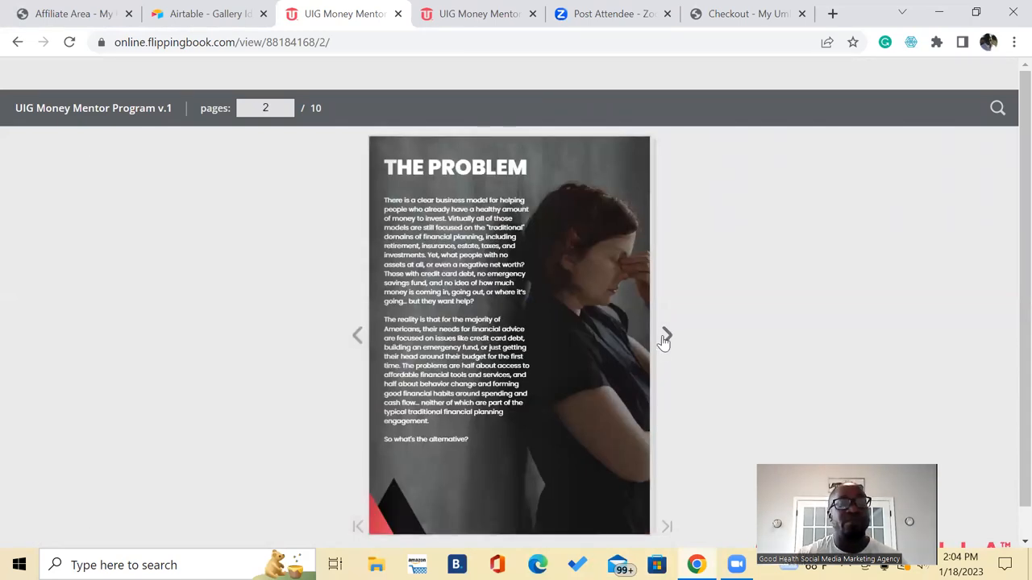
mouse_move(664, 335)
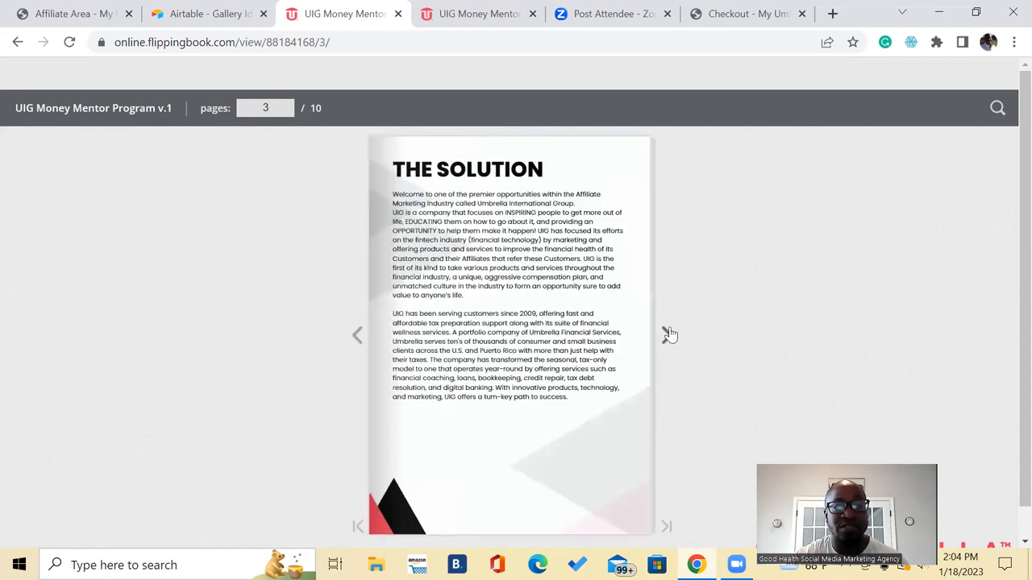
click(666, 335)
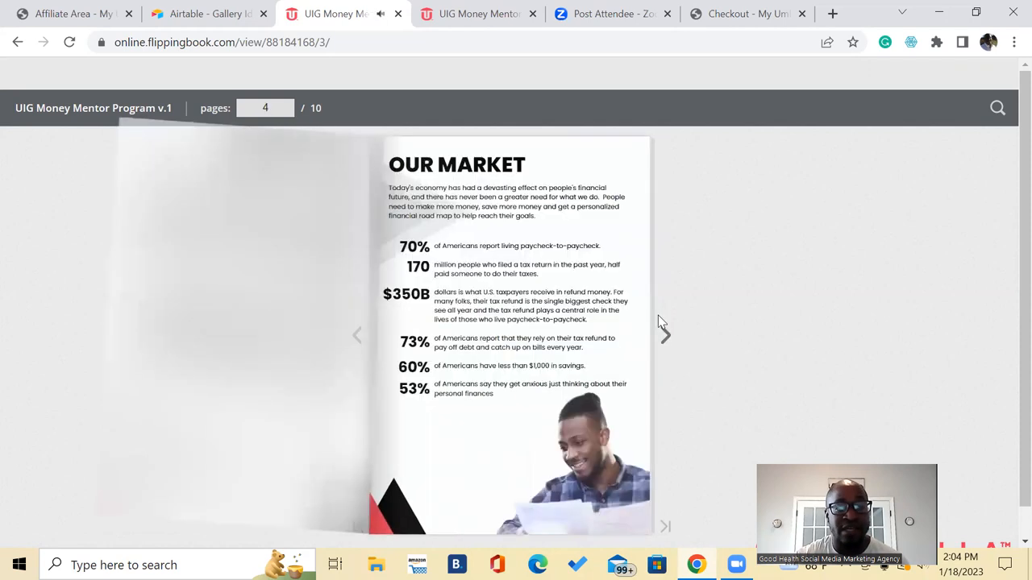